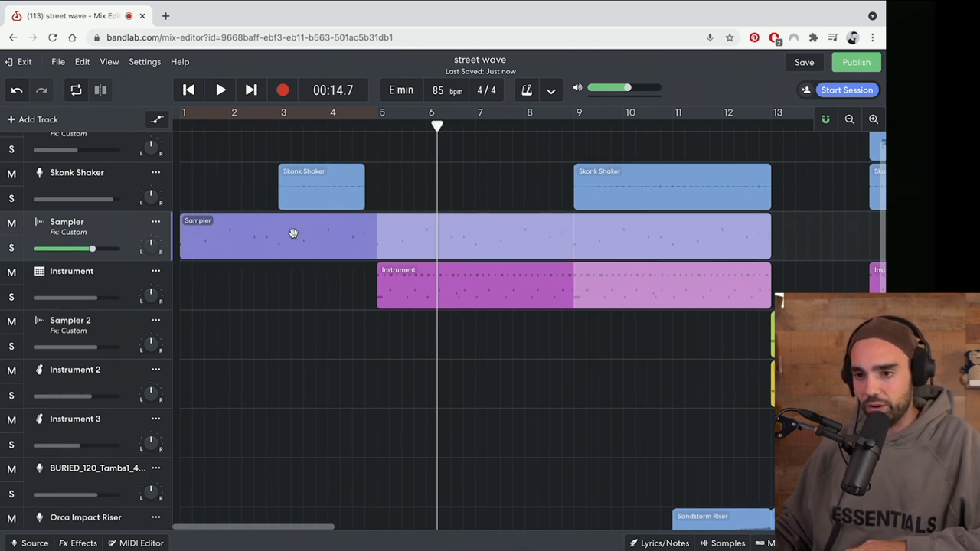
Place the playback position back at bar 12.
{"action": "left_click", "coordinate": [220, 90]}
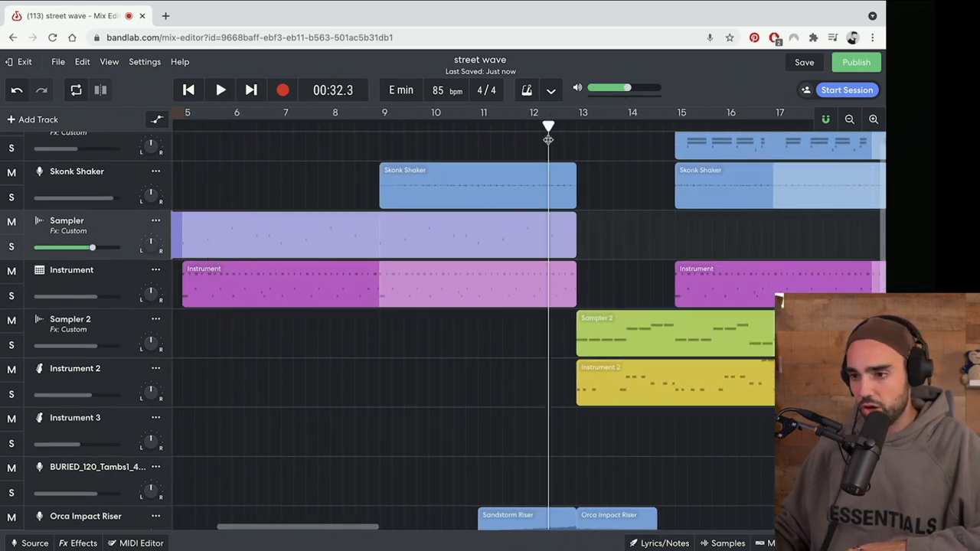
{"action": "left_click", "coordinate": [219, 89]}
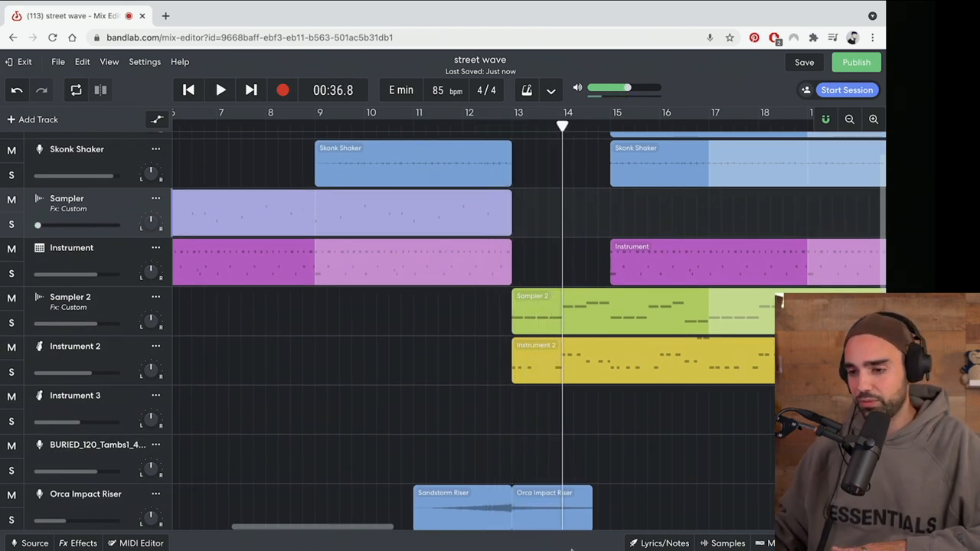
{"action": "scroll", "scroll_direction": "down", "scroll_amount": 3}
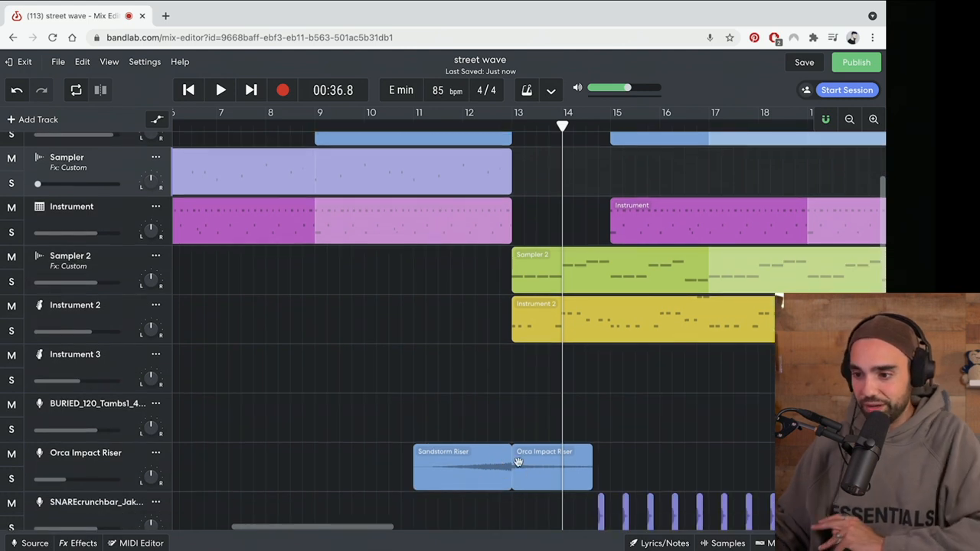
{"action": "scroll", "scroll_direction": "up", "scroll_amount": 3}
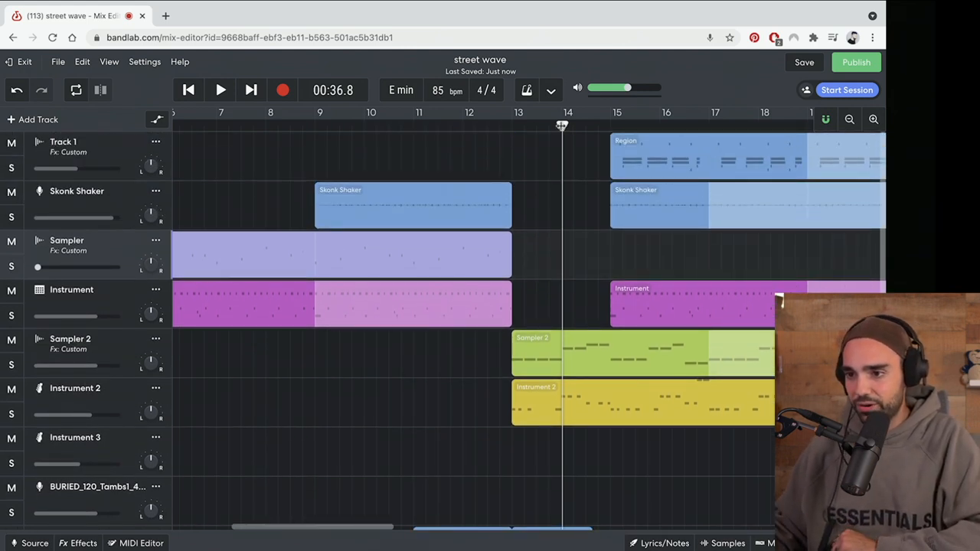
{"action": "left_click", "coordinate": [475, 125]}
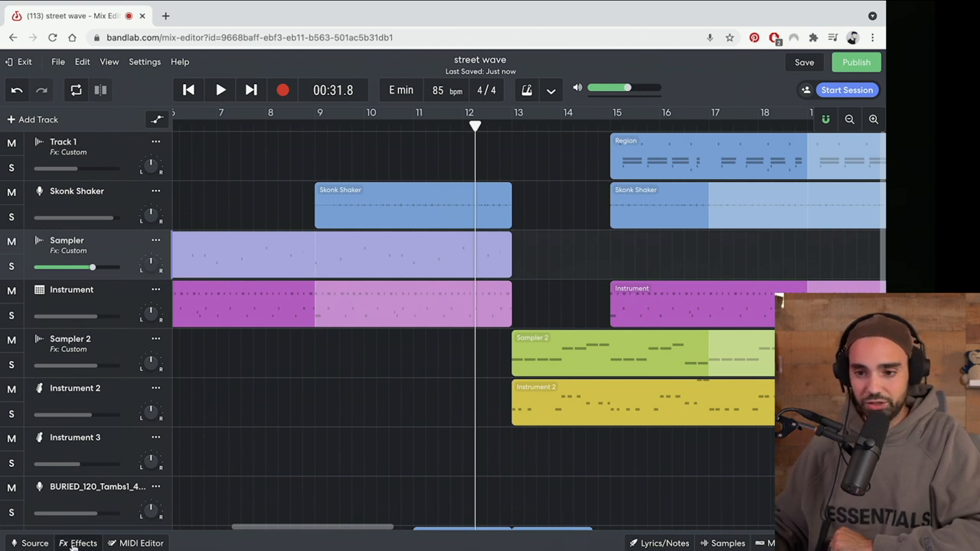
Add a D-Delay effect to the Sampler track's effects chain.
{"action": "left_click", "coordinate": [82, 543]}
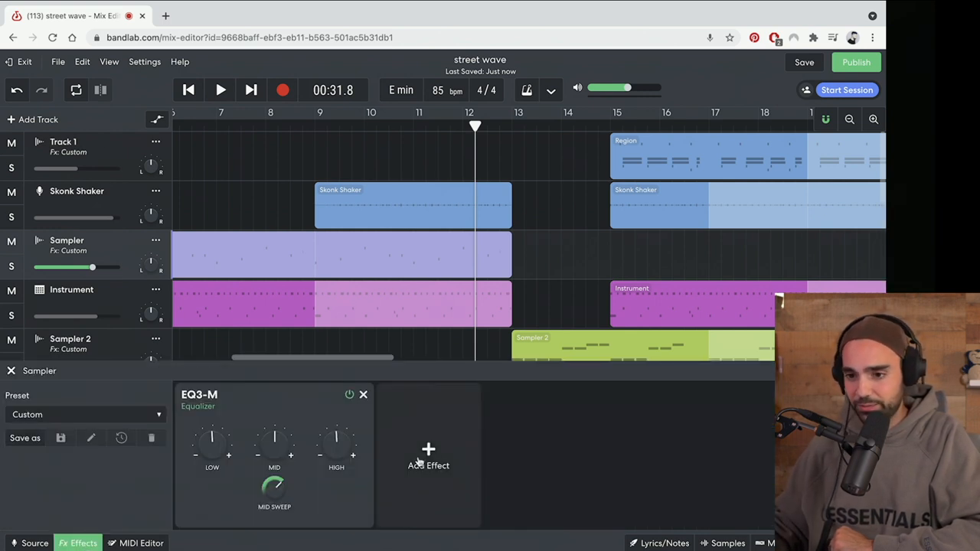
{"action": "left_click", "coordinate": [428, 459]}
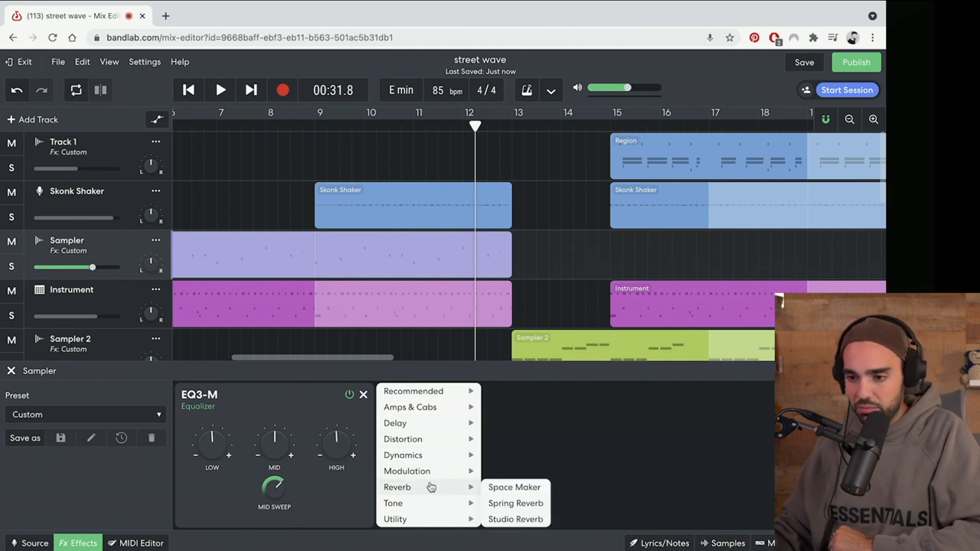
{"action": "mouse_move", "coordinate": [403, 455]}
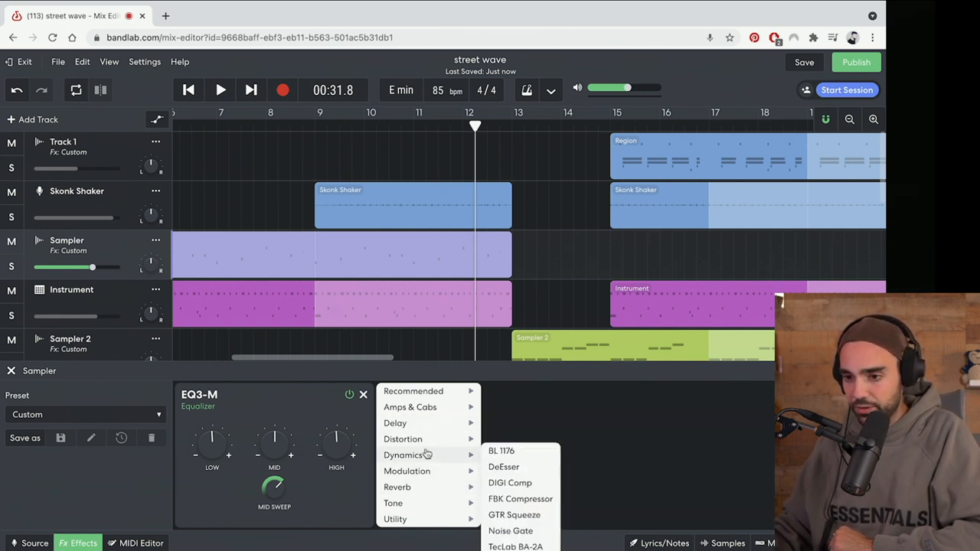
{"action": "mouse_move", "coordinate": [395, 422]}
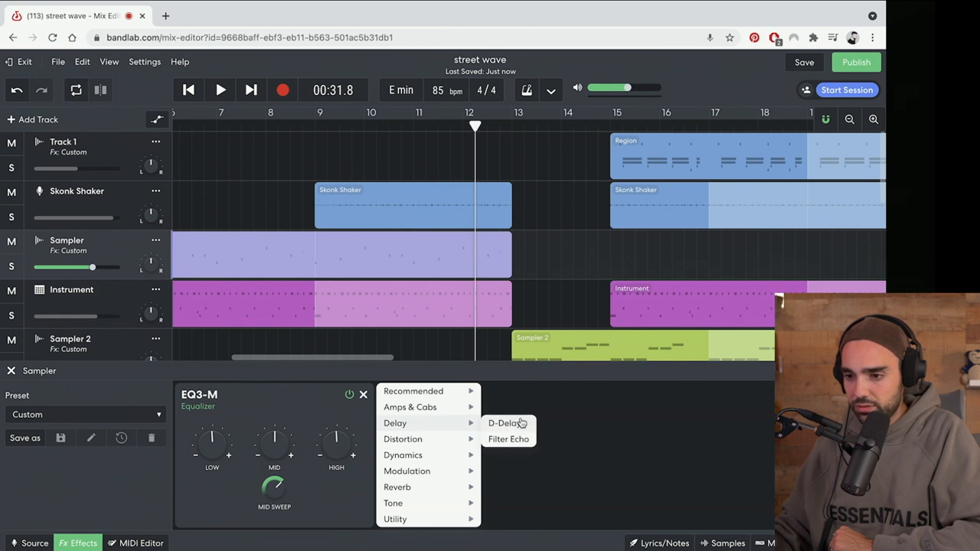
{"action": "left_click", "coordinate": [506, 423]}
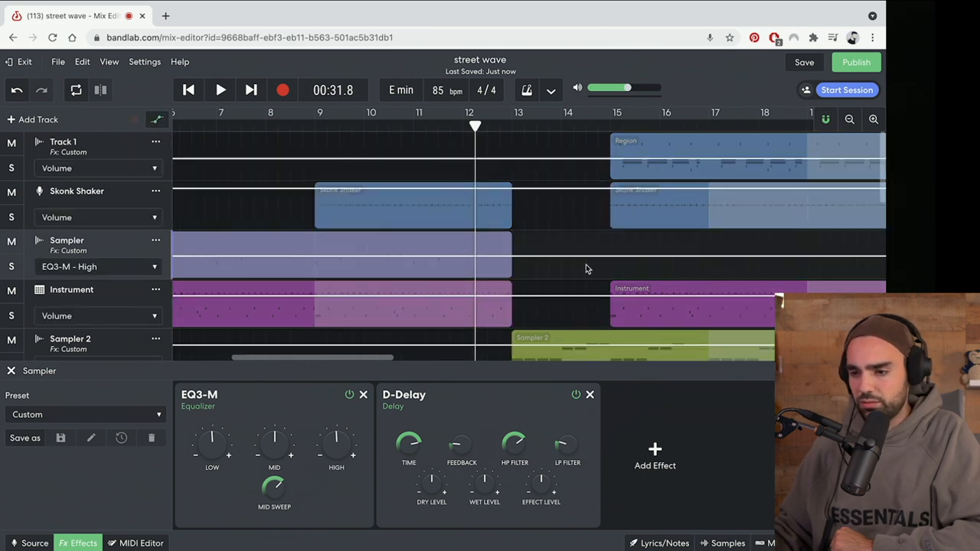
Draw delay wet-level automation points rising from before bar 12 toward bar 13.
{"action": "scroll", "scroll_direction": "down", "scroll_amount": 3}
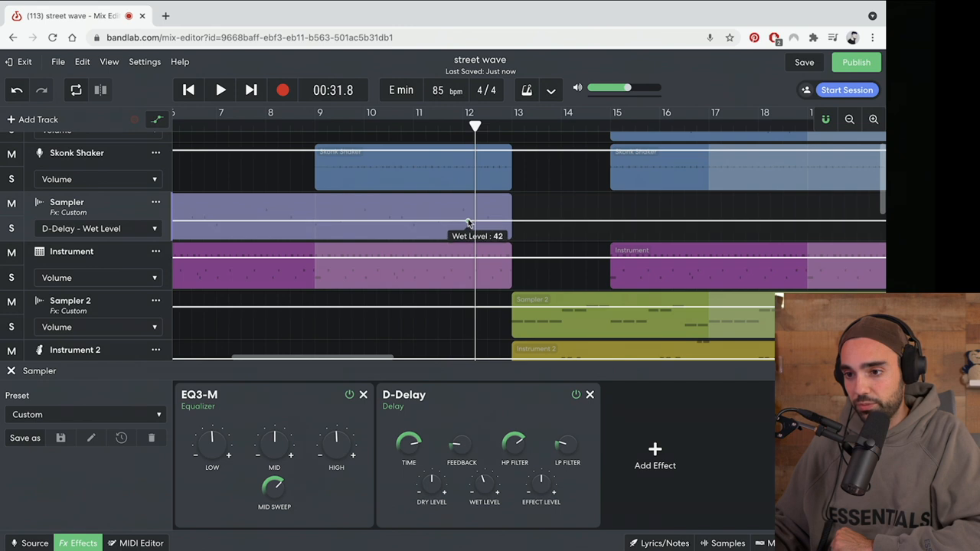
{"action": "left_click_drag", "start_coordinate": [471, 218], "coordinate": [460, 224]}
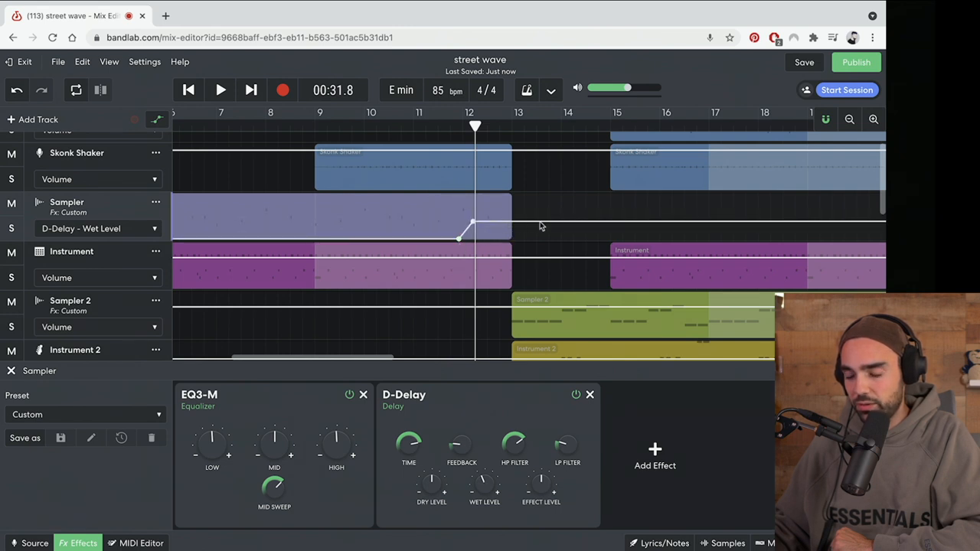
{"action": "left_click_drag", "start_coordinate": [475, 223], "coordinate": [616, 223]}
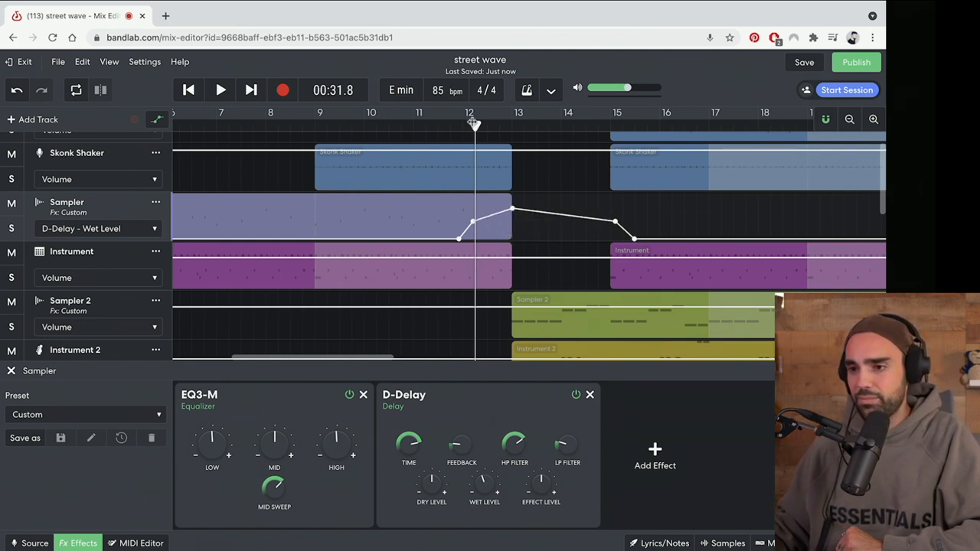
Play from bar 12 and refine the wet-level peak at bar 13.
{"action": "left_click", "coordinate": [220, 89]}
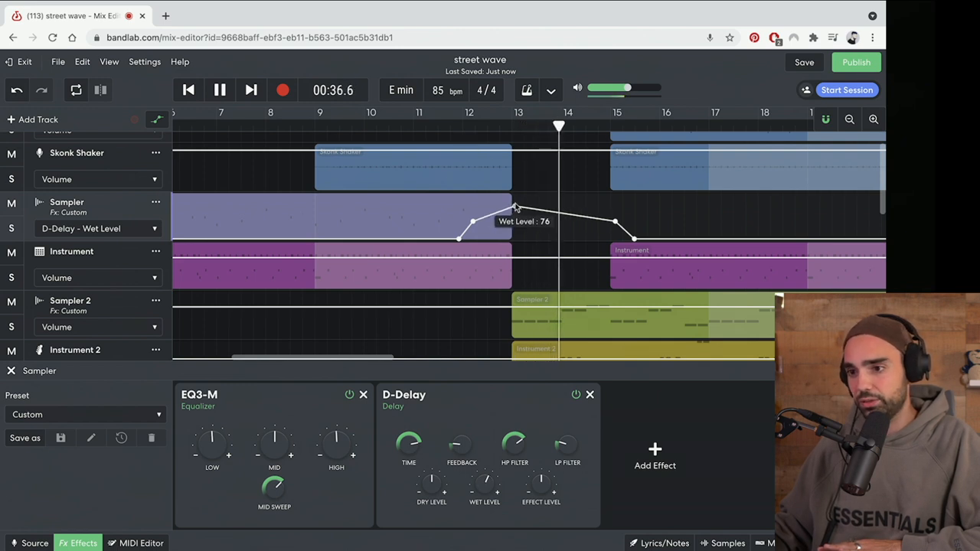
{"action": "left_click_drag", "start_coordinate": [513, 209], "coordinate": [490, 230]}
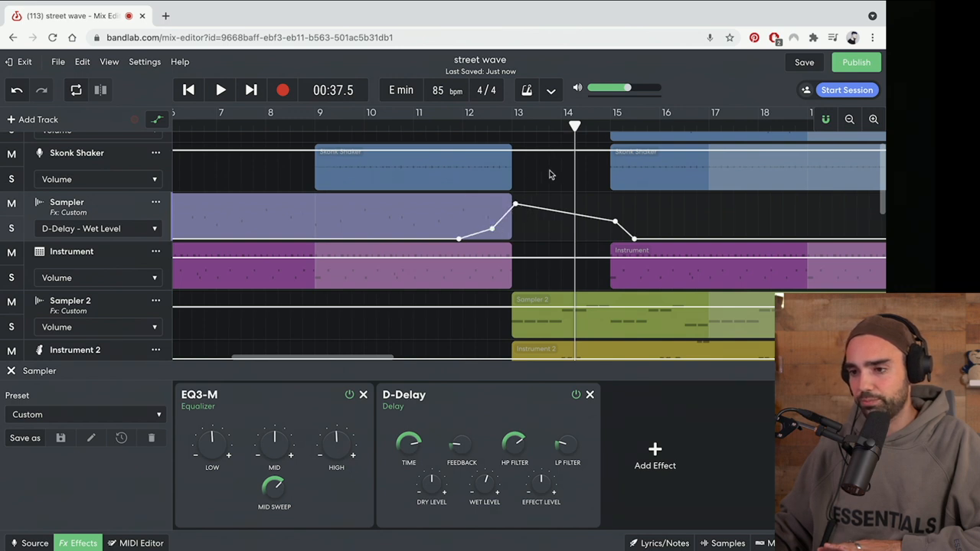
{"action": "left_click", "coordinate": [452, 127]}
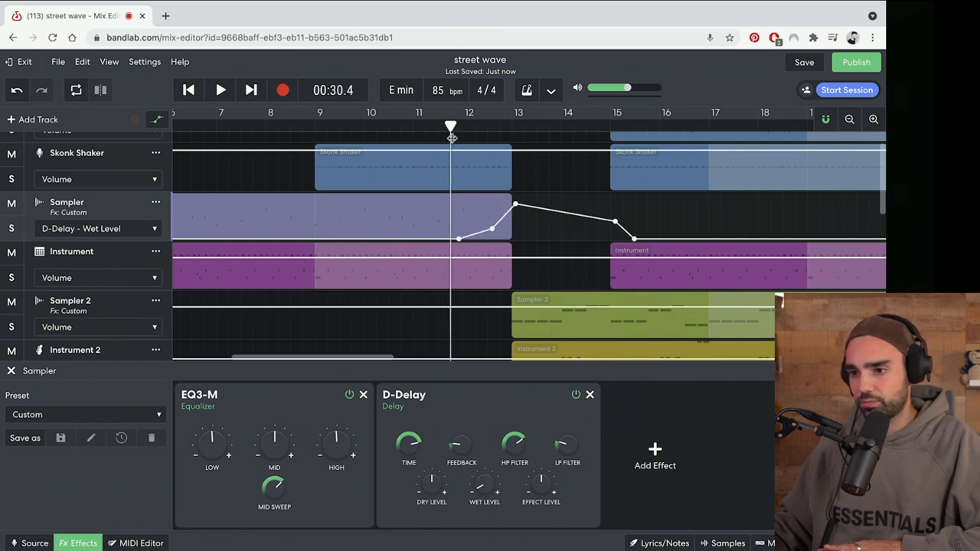
{"action": "left_click", "coordinate": [219, 90]}
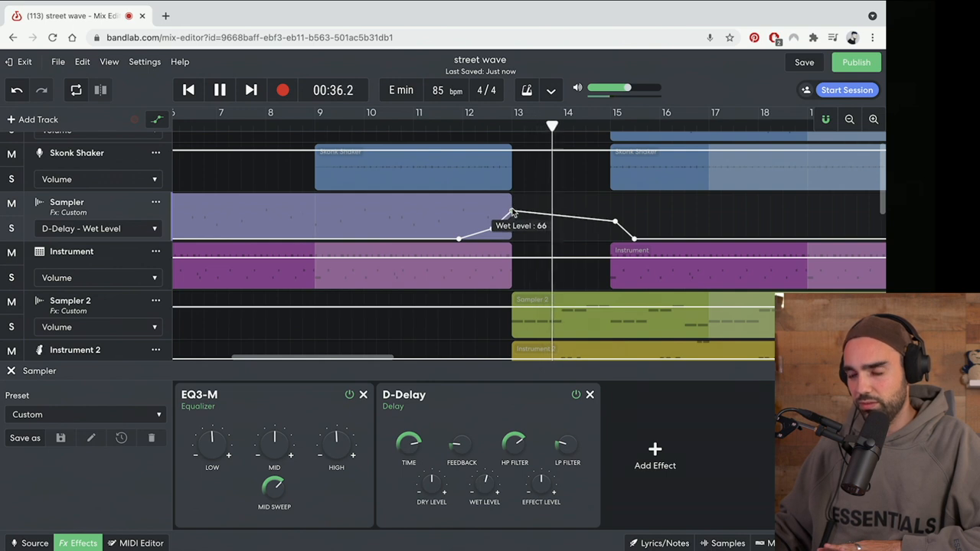
{"action": "left_click", "coordinate": [219, 89]}
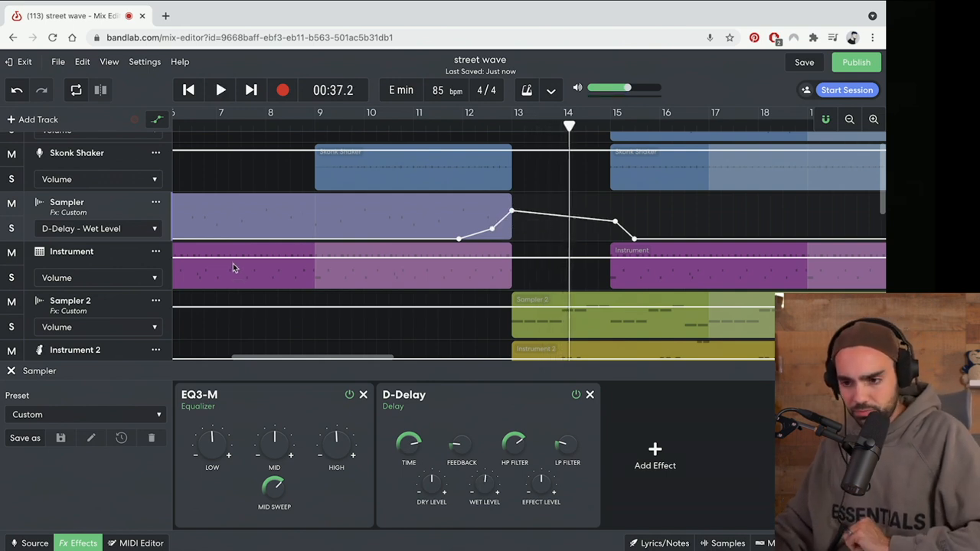
Add a Space Maker reverb at about 10% mix and switch automation to its mix.
{"action": "left_click", "coordinate": [655, 456]}
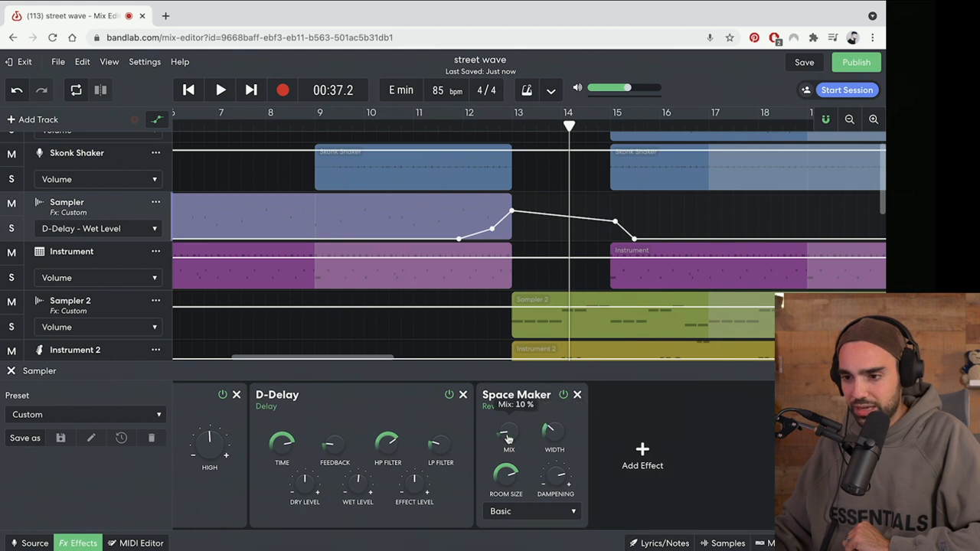
{"action": "left_click_drag", "start_coordinate": [509, 434], "coordinate": [508, 440]}
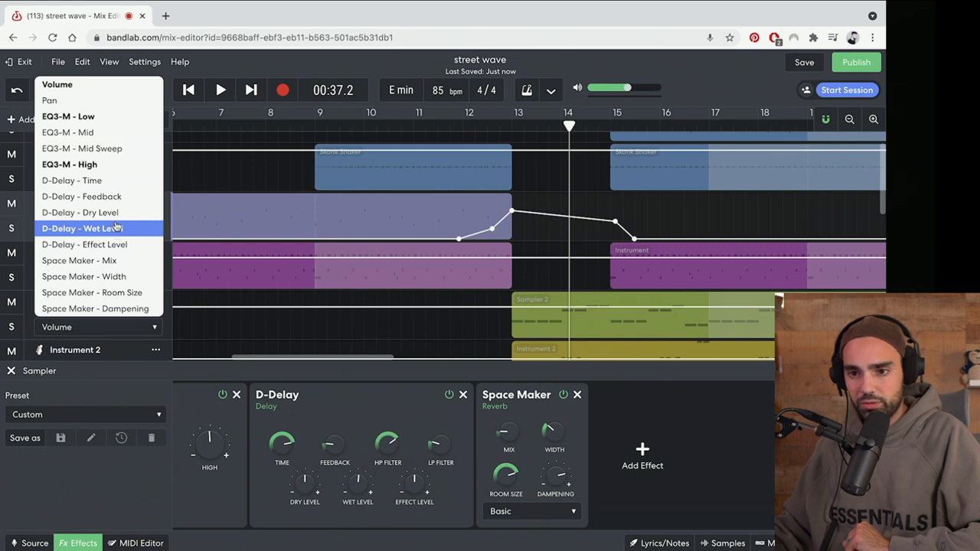
{"action": "left_click", "coordinate": [79, 229]}
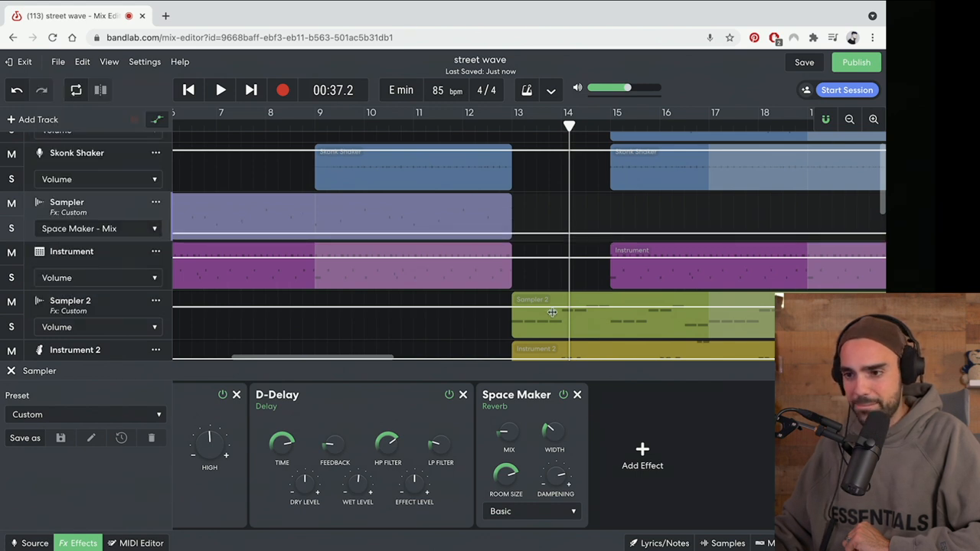
{"action": "mouse_move", "coordinate": [459, 235]}
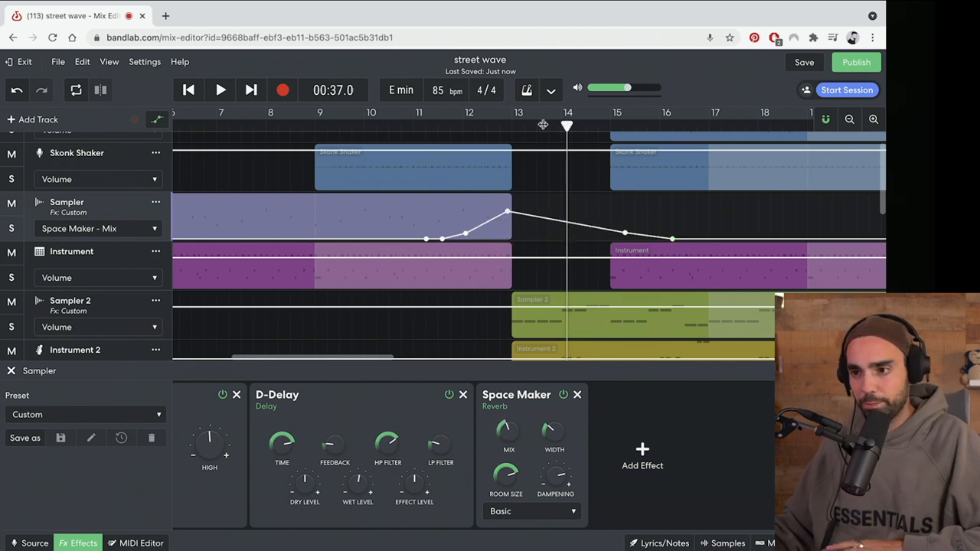
{"action": "left_click", "coordinate": [220, 89]}
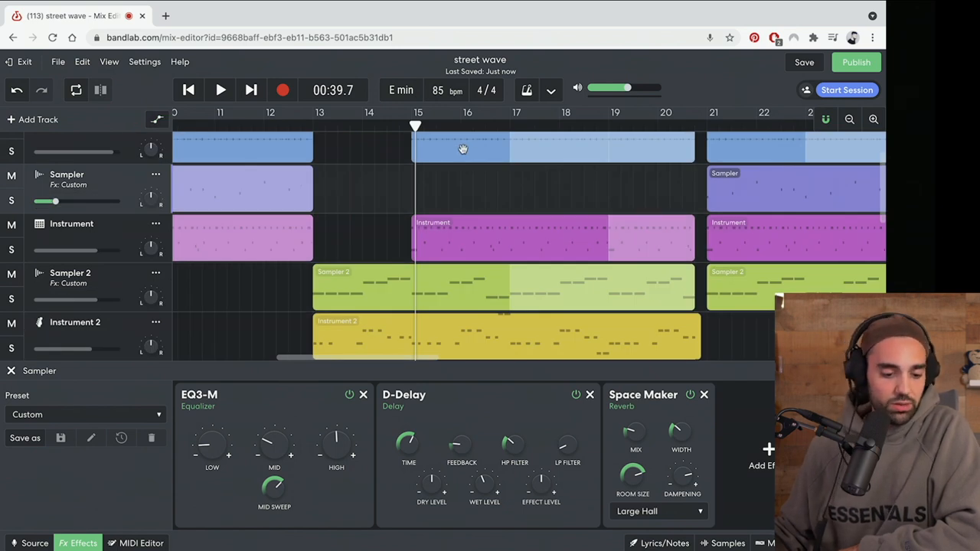
Scroll the timeline right and play the song from bar 13.
{"action": "scroll", "scroll_direction": "right", "scroll_amount": 3}
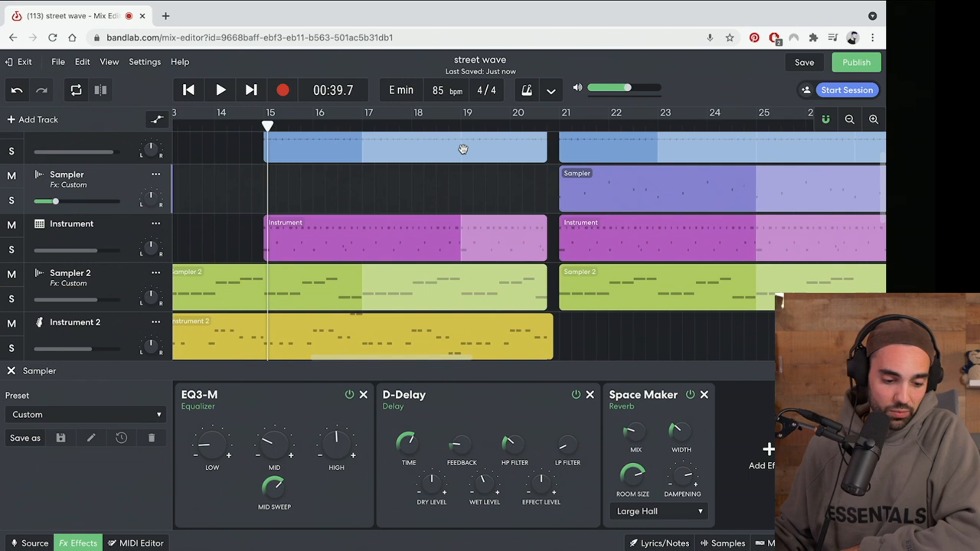
{"action": "scroll", "scroll_direction": "right", "scroll_amount": 3}
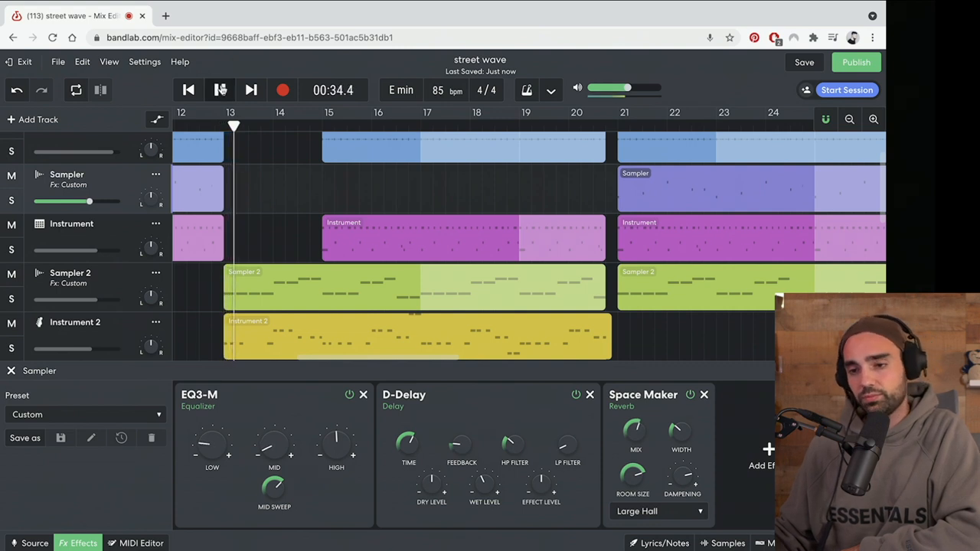
{"action": "left_click", "coordinate": [220, 90]}
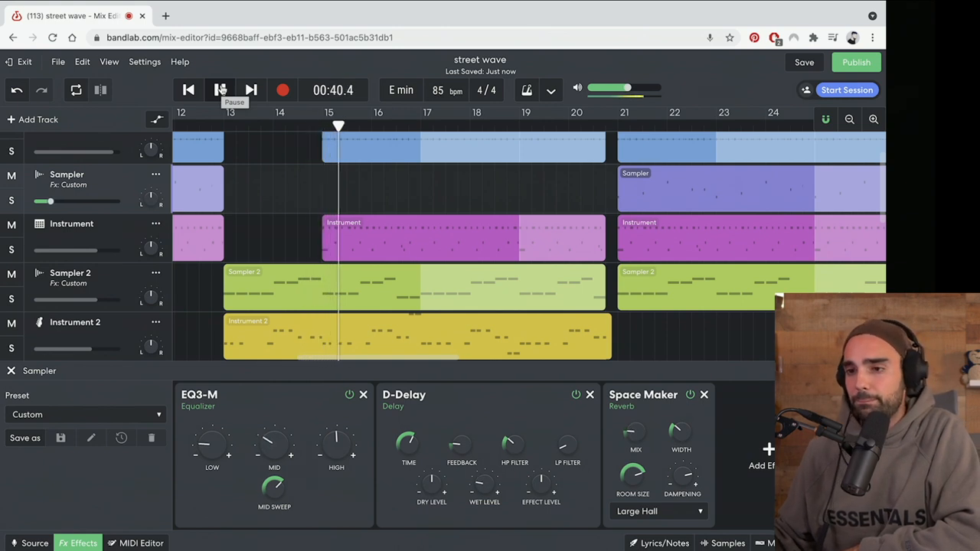
{"action": "left_click", "coordinate": [220, 90]}
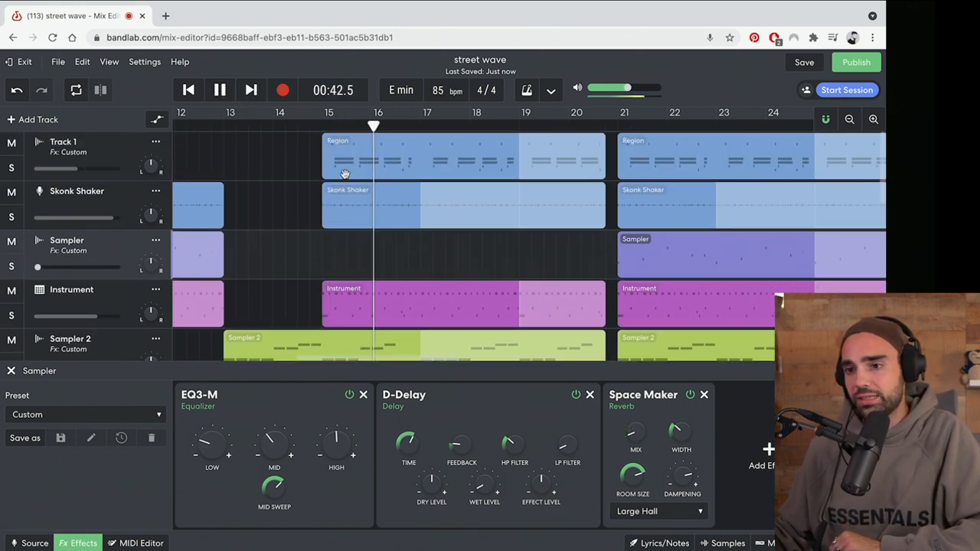
{"action": "left_click", "coordinate": [220, 90]}
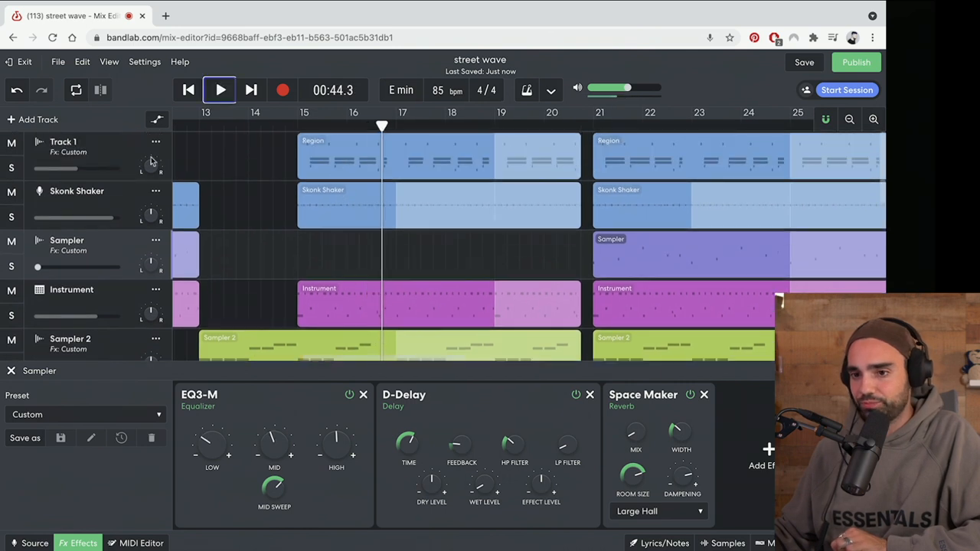
Open Track 1's options and bring up Instrument 2's empty effect chain.
{"action": "left_click", "coordinate": [156, 142]}
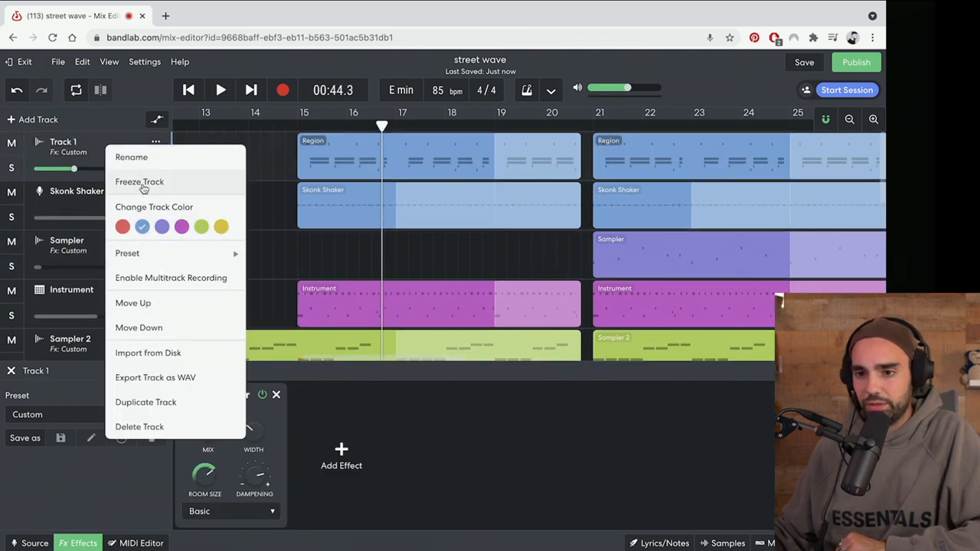
{"action": "left_click", "coordinate": [156, 190]}
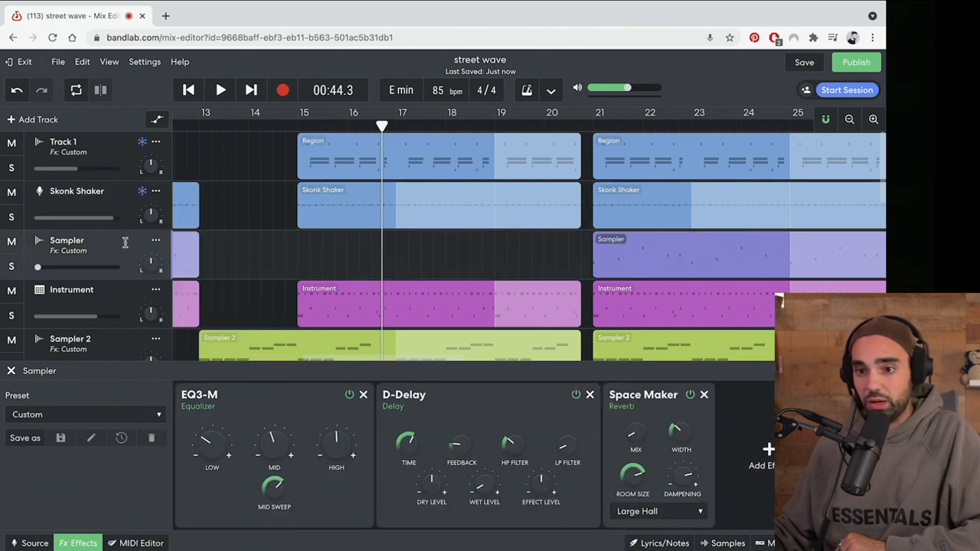
{"action": "scroll", "scroll_direction": "down", "scroll_amount": 3}
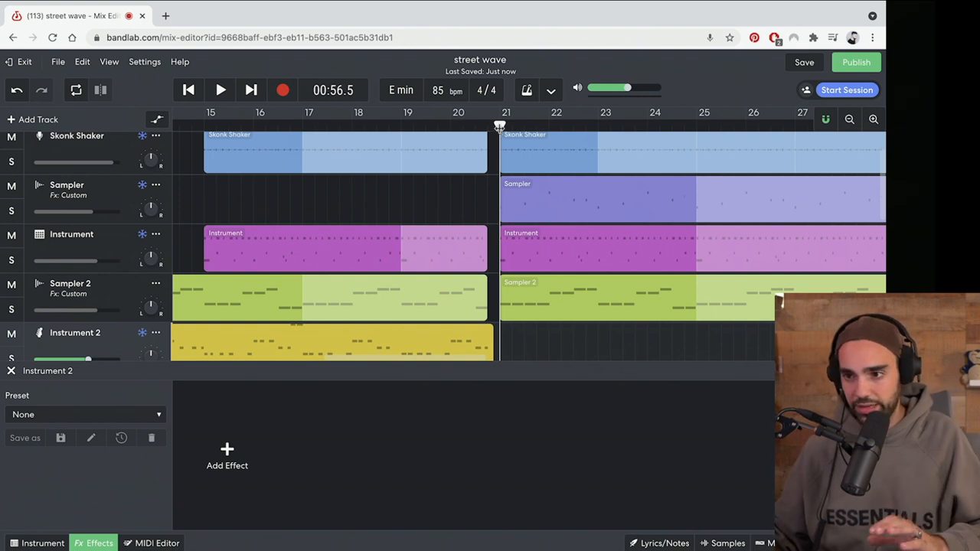
Show automation and add a -2.0 dB volume point on Sampler 2 near bar 21.
{"action": "left_click", "coordinate": [426, 124]}
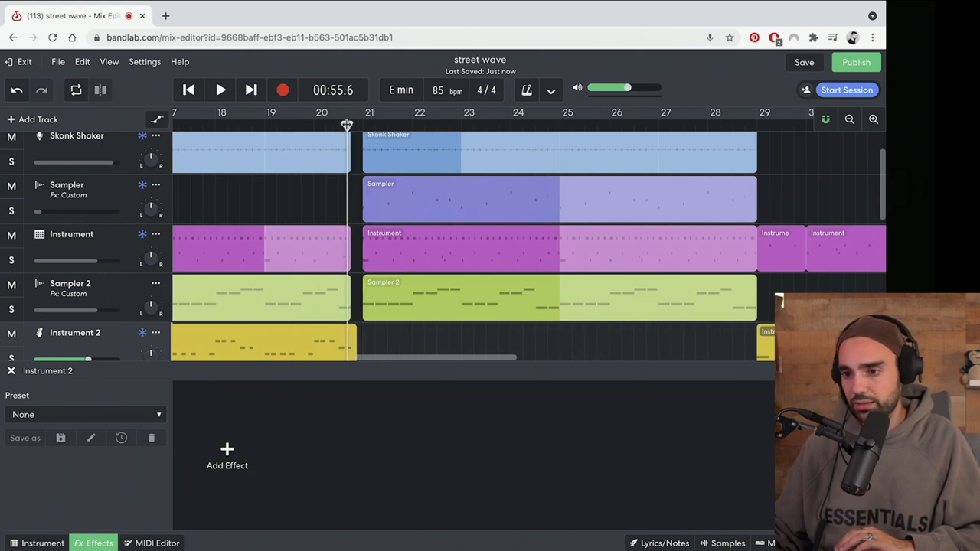
{"action": "left_click", "coordinate": [221, 90]}
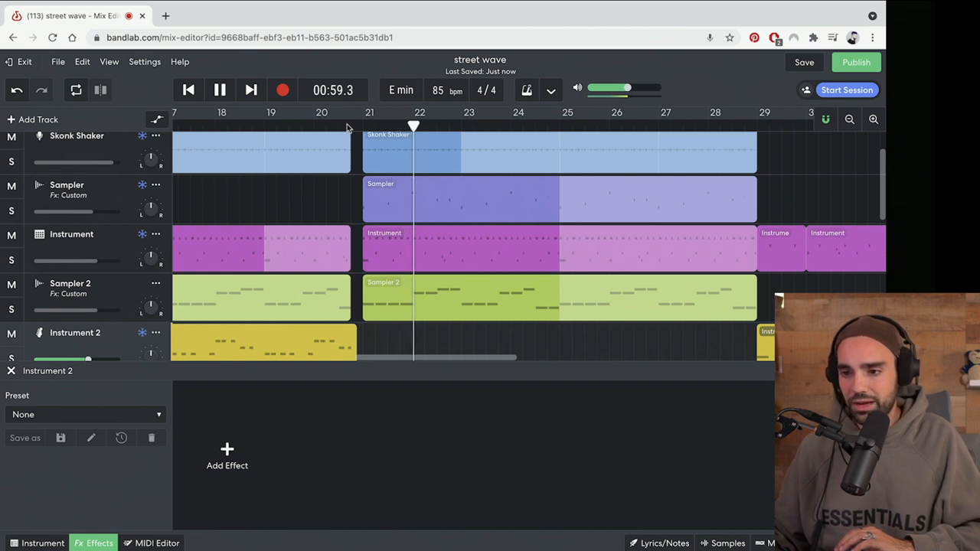
{"action": "mouse_move", "coordinate": [125, 252]}
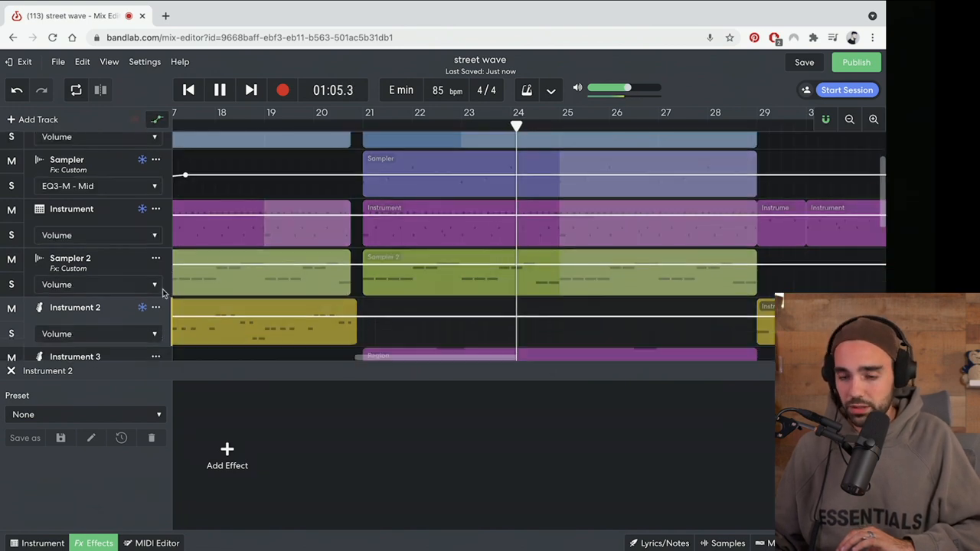
{"action": "left_click", "coordinate": [70, 258]}
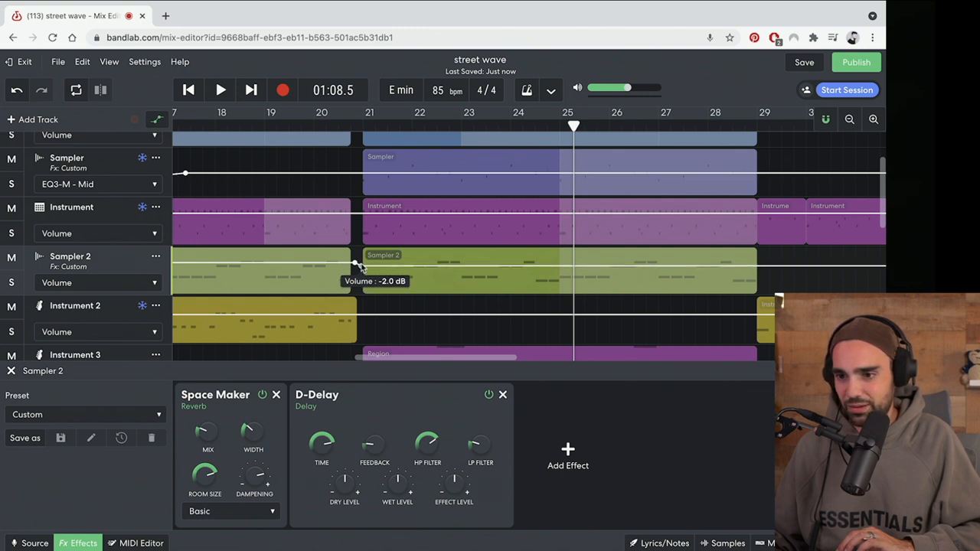
{"action": "scroll", "scroll_direction": "right", "scroll_amount": 3}
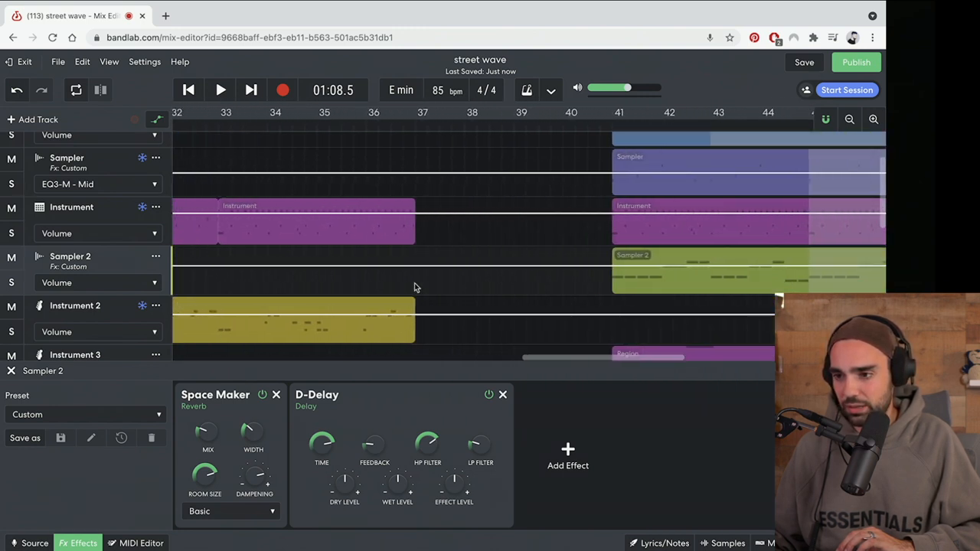
{"action": "scroll", "scroll_direction": "left", "scroll_amount": 3}
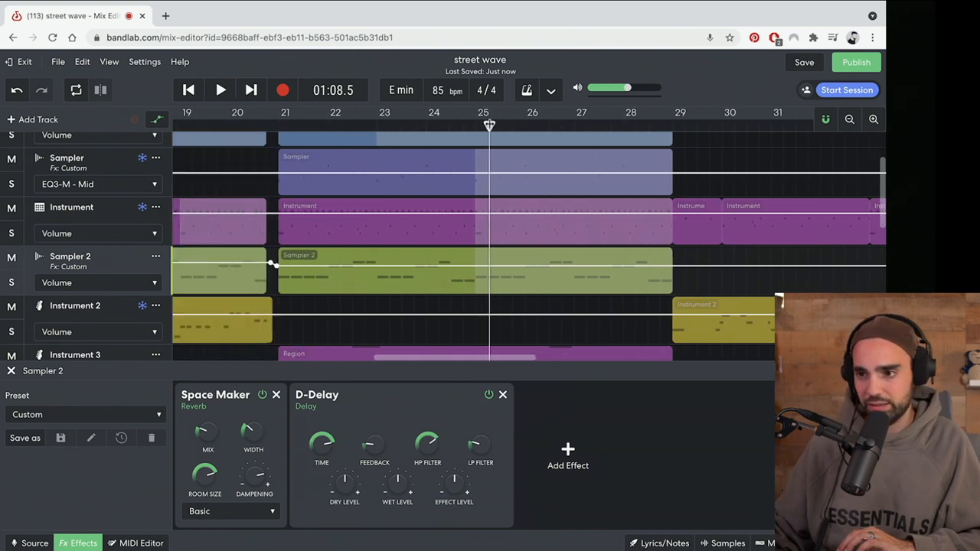
{"action": "left_click", "coordinate": [220, 90]}
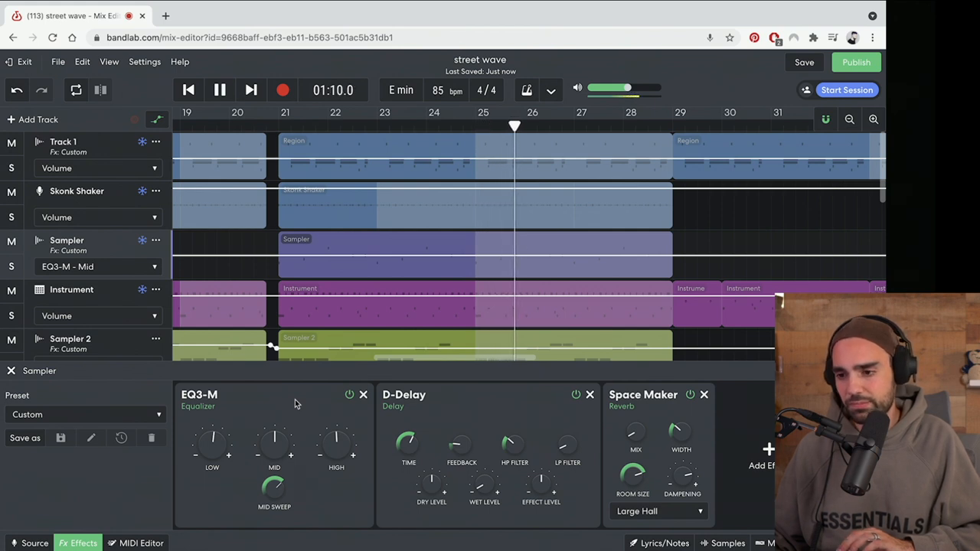
Stop playback and hide the automation lanes.
{"action": "left_click", "coordinate": [220, 90]}
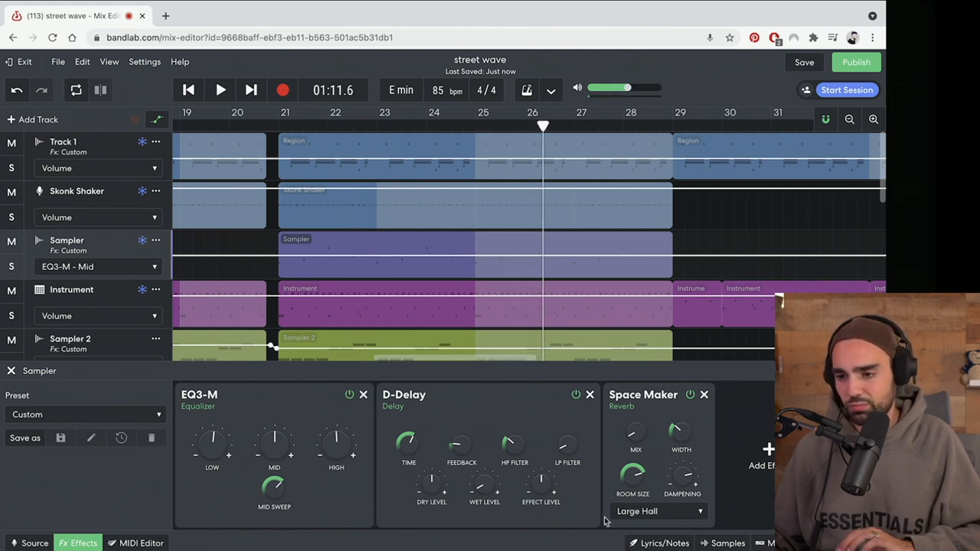
{"action": "left_click", "coordinate": [220, 90]}
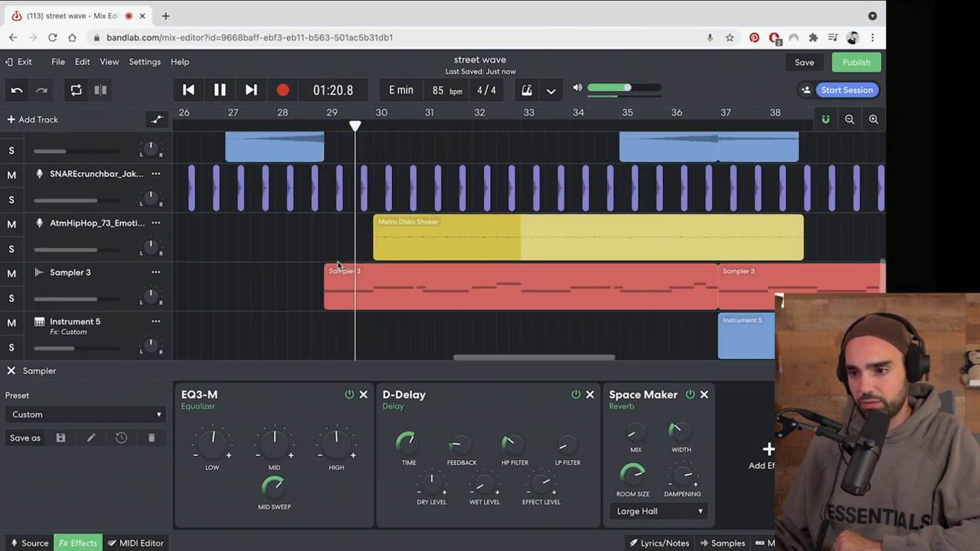
Open the Sampler 3 region in the MIDI editor and resume playback.
{"action": "left_click", "coordinate": [360, 278]}
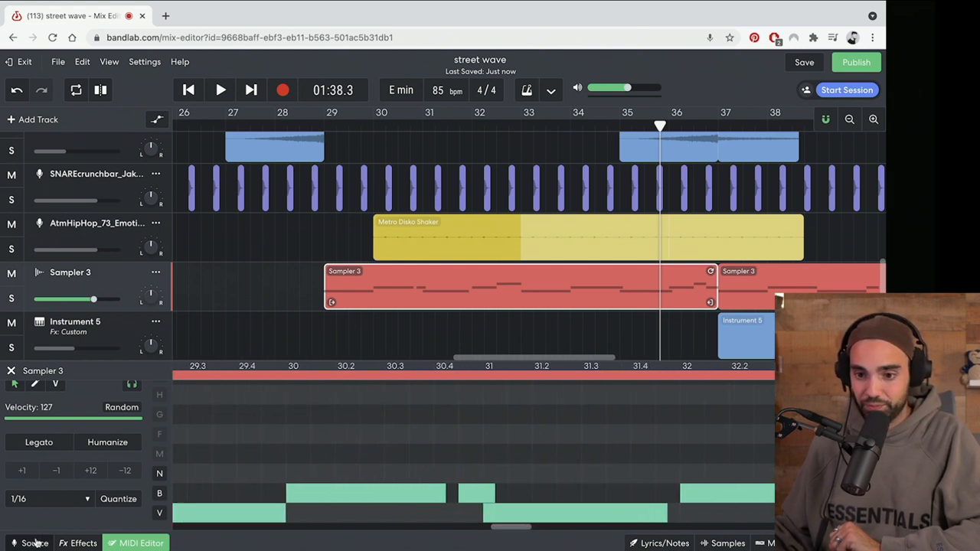
{"action": "left_click", "coordinate": [34, 543]}
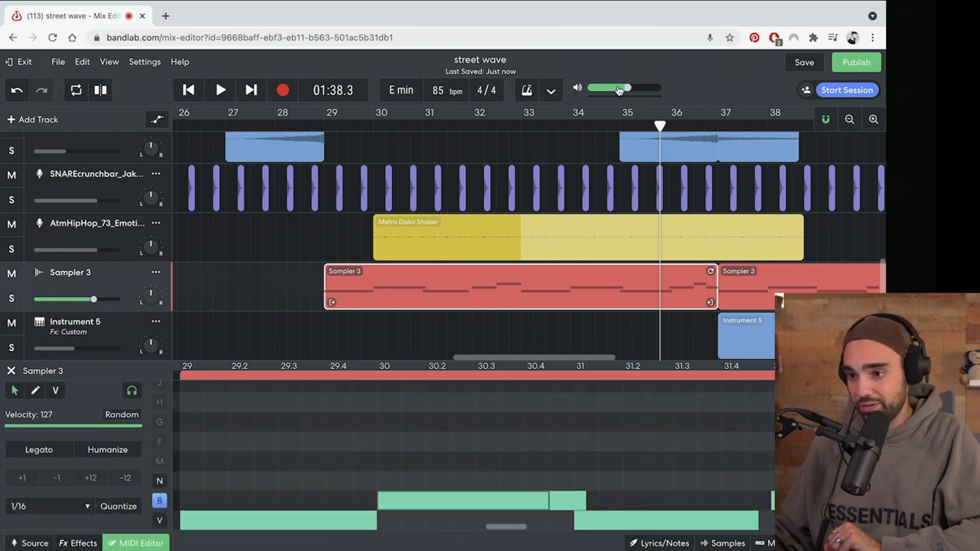
{"action": "left_click", "coordinate": [220, 89]}
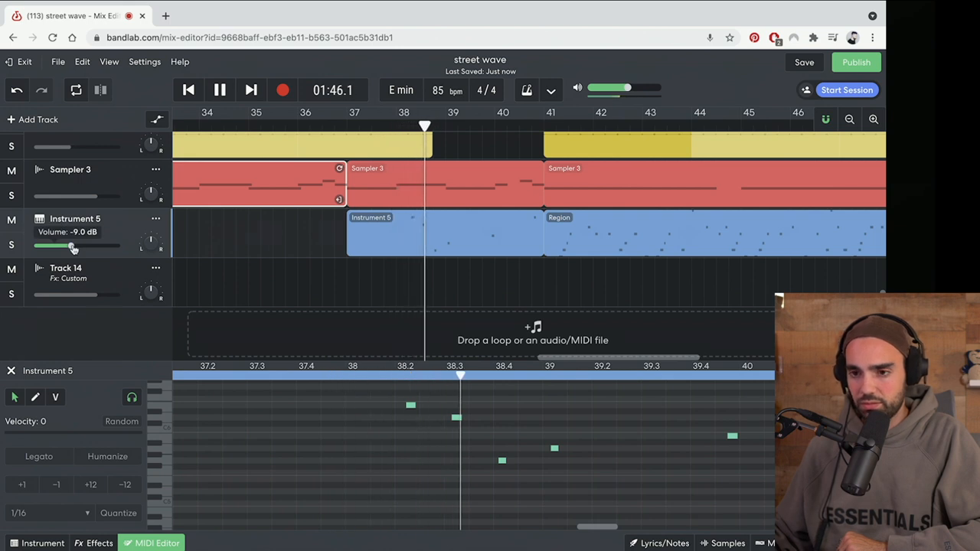
Lower Instrument 5's track volume through -9 dB down to -12.2 dB.
{"action": "left_click_drag", "start_coordinate": [73, 245], "coordinate": [65, 245]}
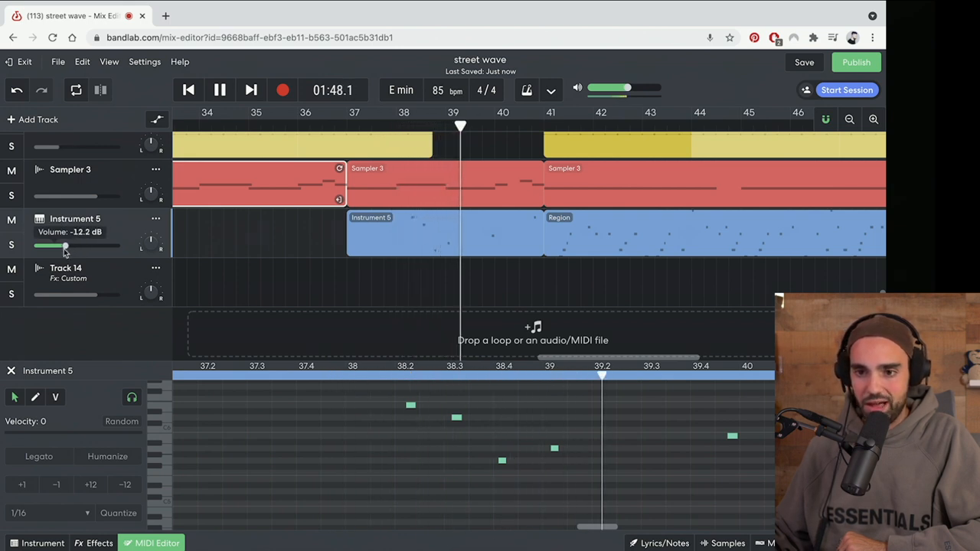
{"action": "left_click_drag", "start_coordinate": [66, 245], "coordinate": [61, 245]}
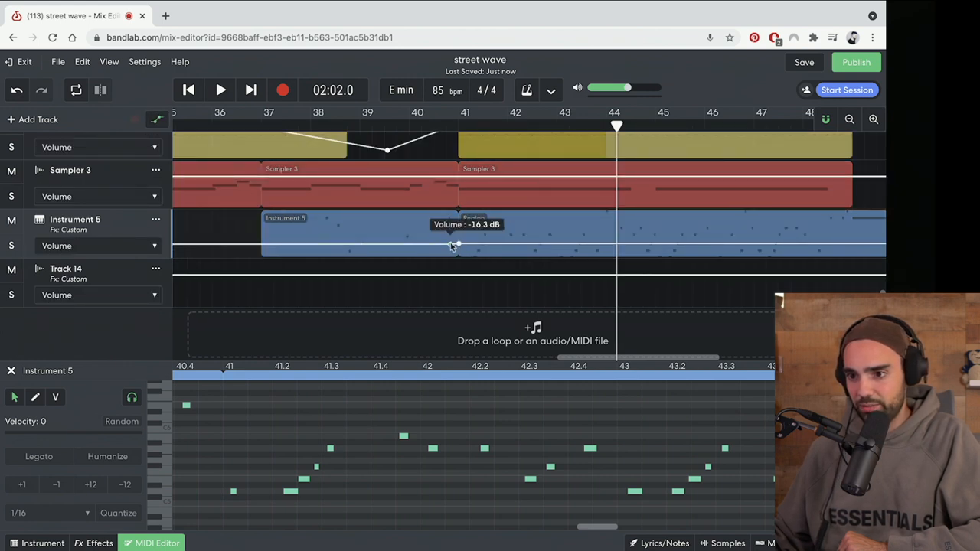
Add Instrument 5 volume points at -23.4 and -16.3 dB, then show its Space Maker mix lane.
{"action": "left_click_drag", "start_coordinate": [456, 247], "coordinate": [458, 243]}
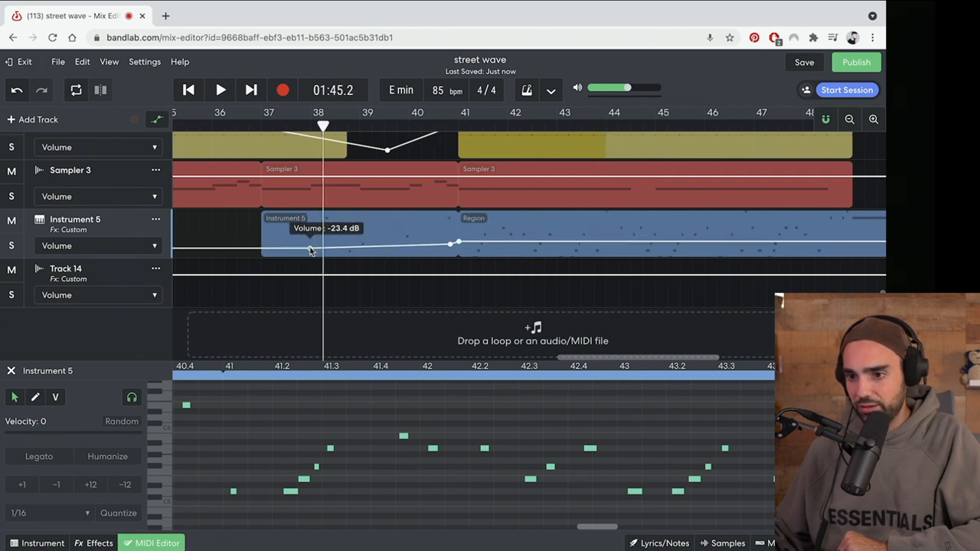
{"action": "left_click", "coordinate": [220, 89]}
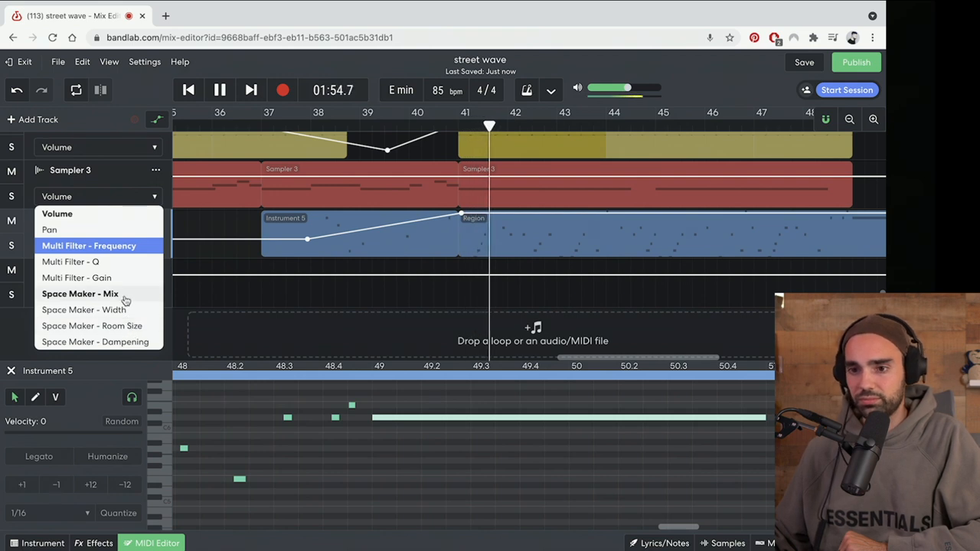
{"action": "left_click", "coordinate": [80, 293]}
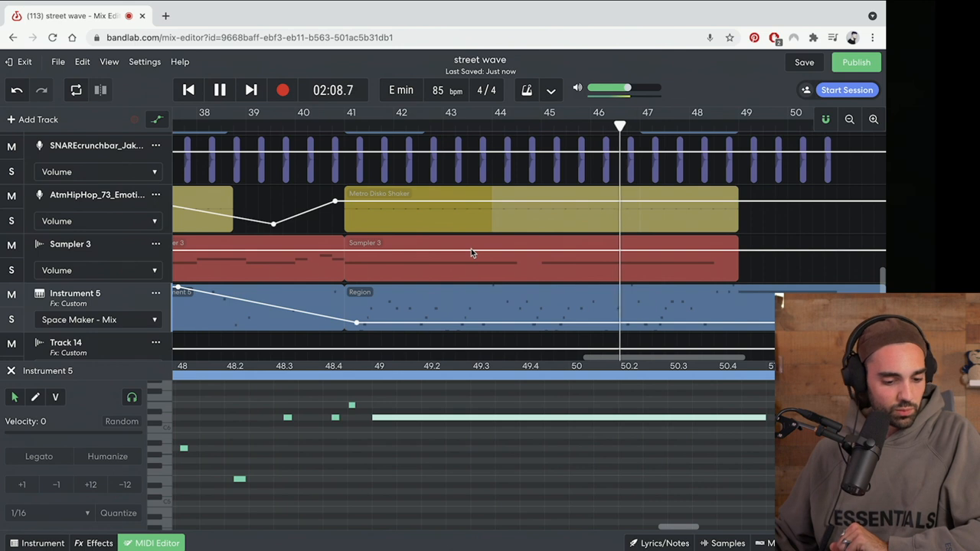
{"action": "left_click", "coordinate": [220, 90]}
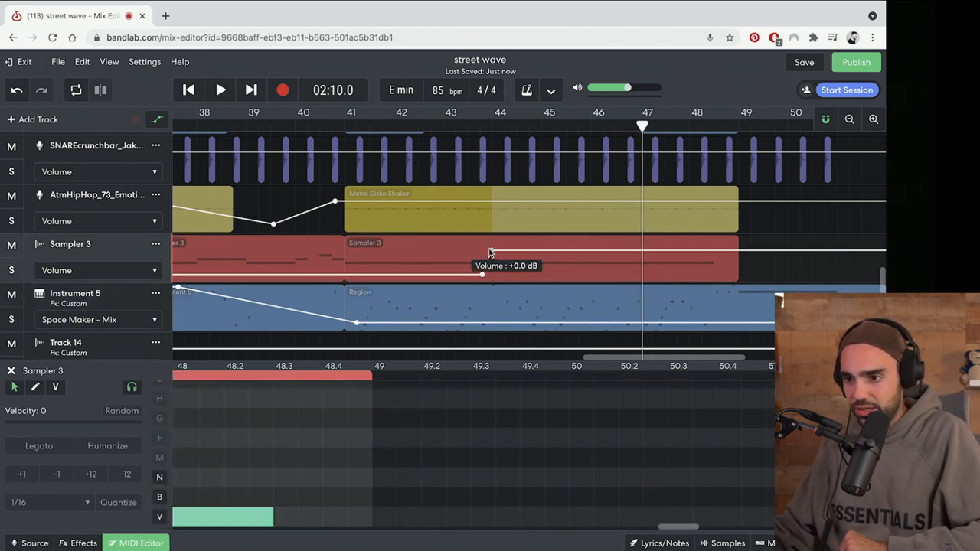
Add a Sampler 3 volume point near bar 44 and reopen its notes.
{"action": "left_click_drag", "start_coordinate": [481, 274], "coordinate": [481, 276]}
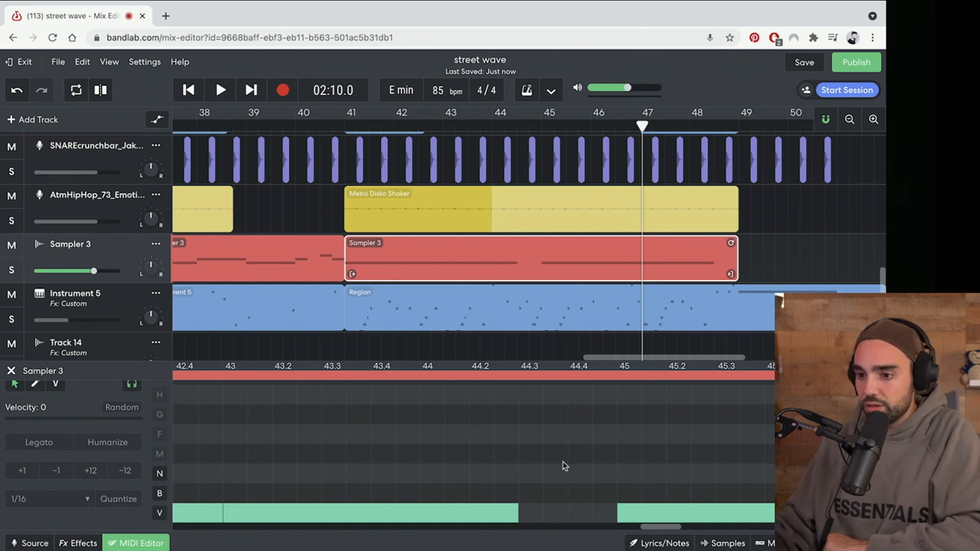
{"action": "left_click", "coordinate": [140, 543]}
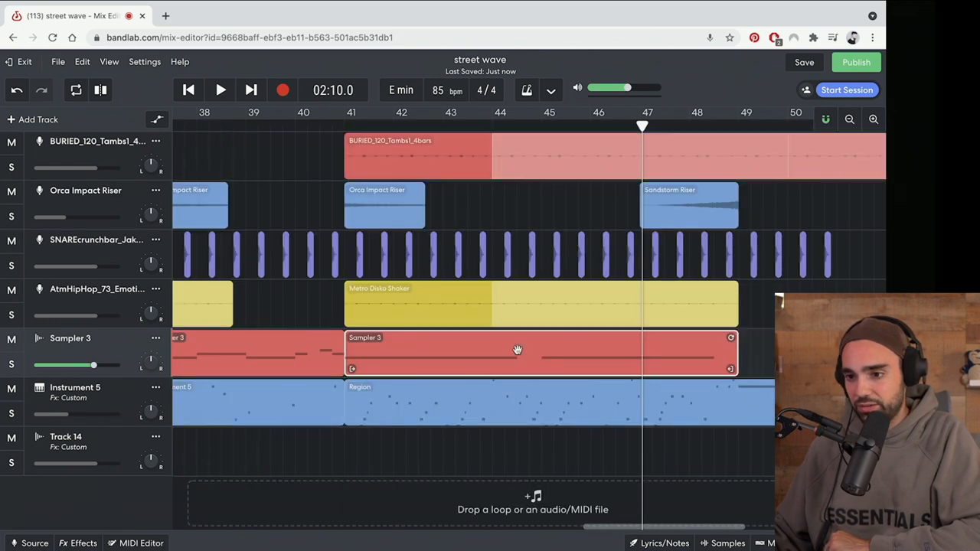
{"action": "left_click", "coordinate": [141, 543]}
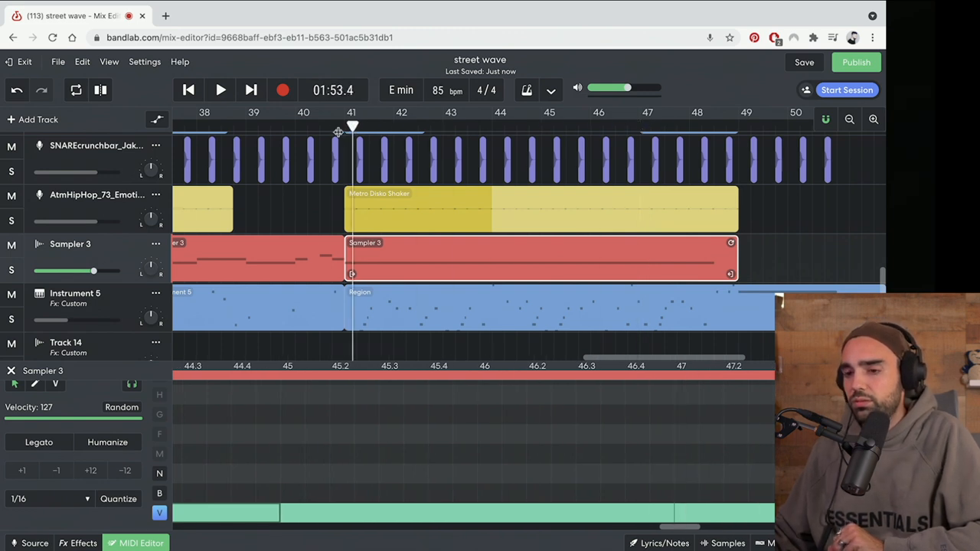
Play, stop and replay the ending from bar 41.
{"action": "left_click", "coordinate": [220, 89]}
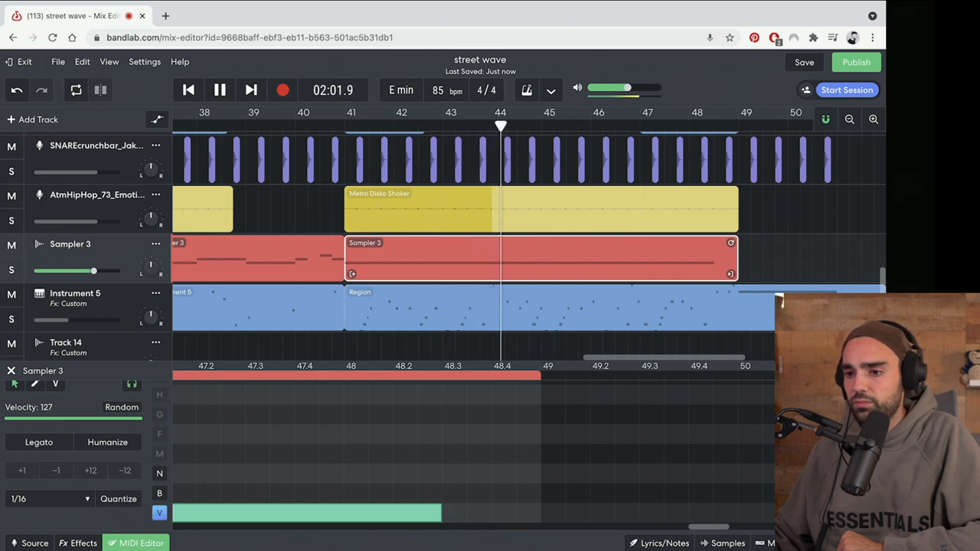
{"action": "left_click", "coordinate": [220, 90]}
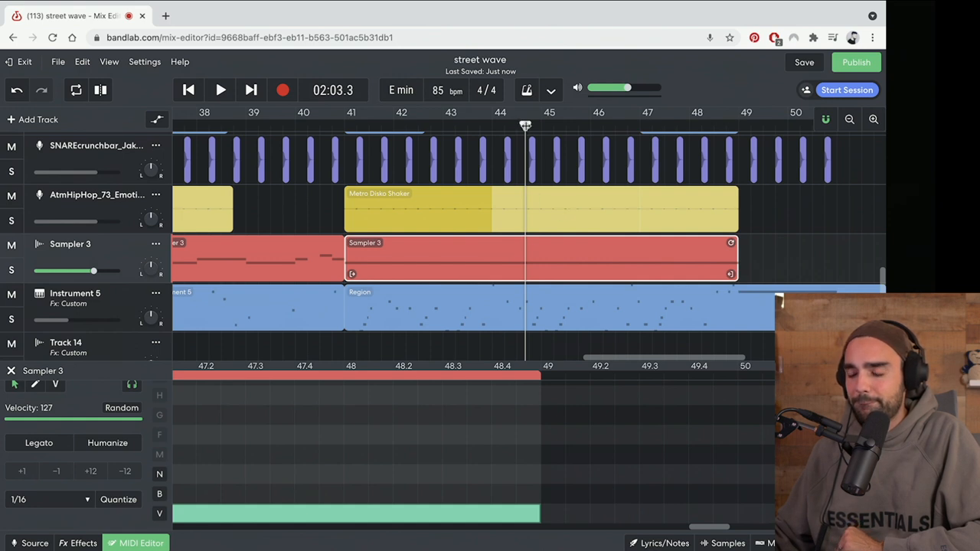
{"action": "left_click", "coordinate": [220, 90]}
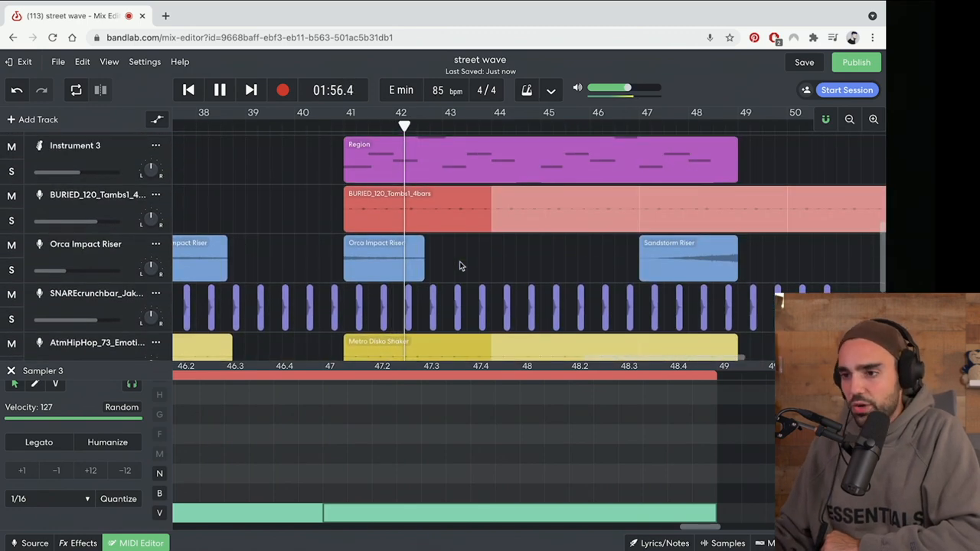
Close the note editing panel and zoom out to show the whole ending.
{"action": "scroll", "scroll_direction": "down", "scroll_amount": 3}
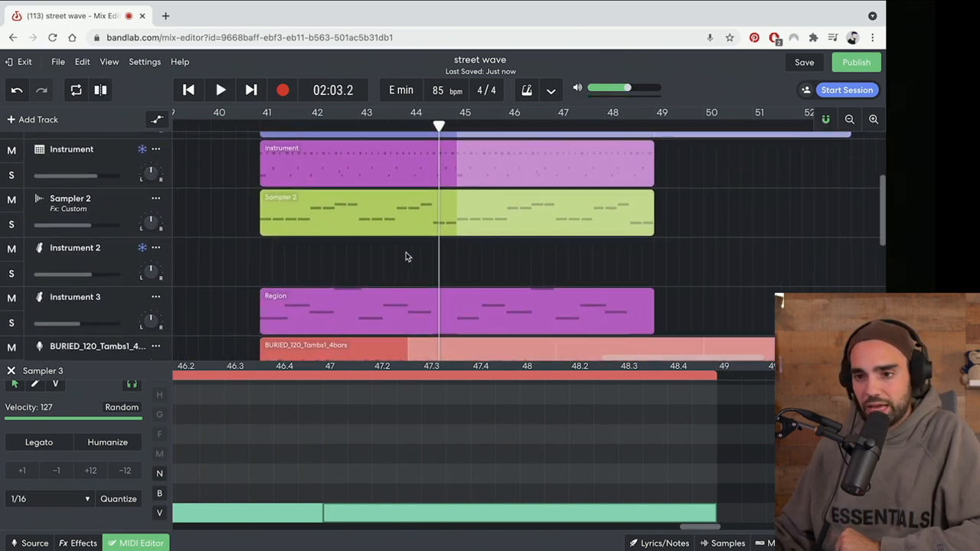
{"action": "scroll", "scroll_direction": "up", "scroll_amount": 3}
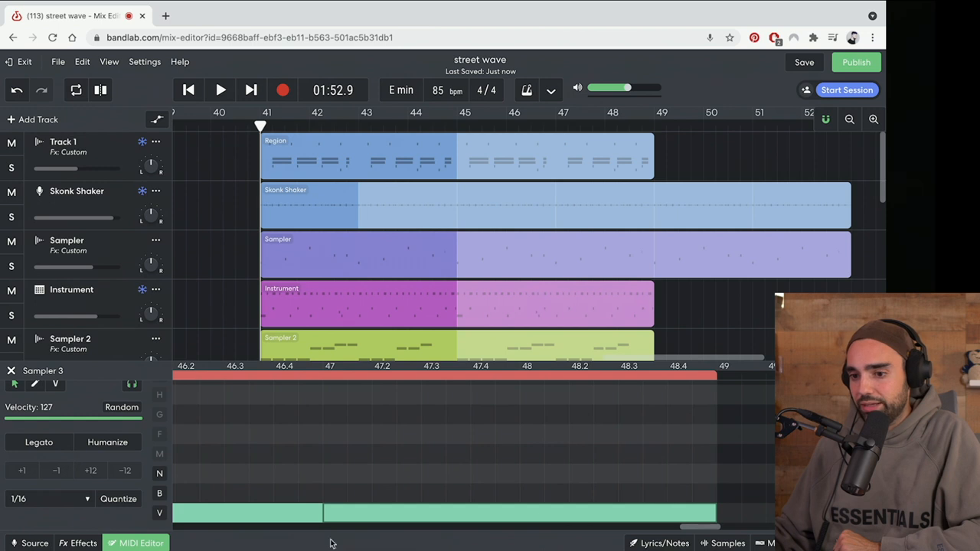
{"action": "left_click", "coordinate": [141, 543]}
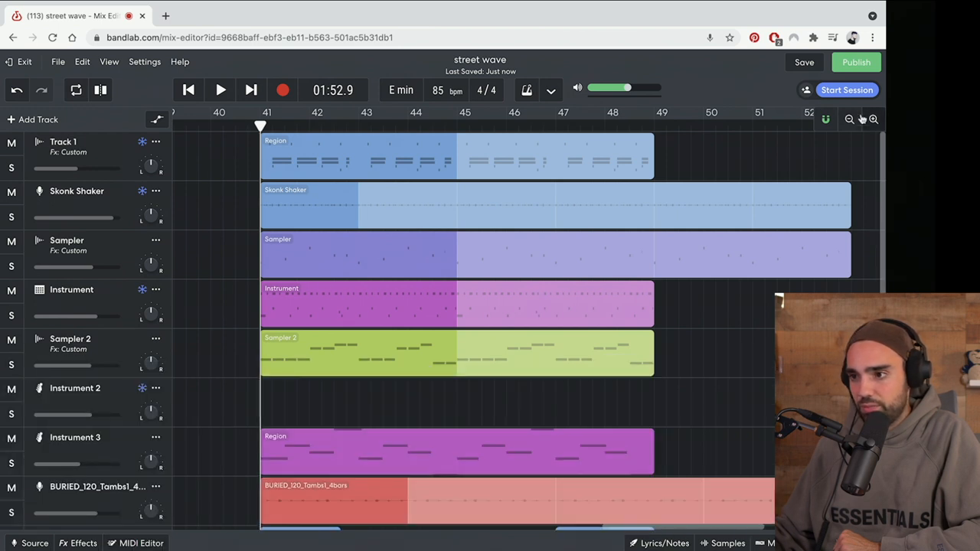
{"action": "left_click", "coordinate": [850, 119]}
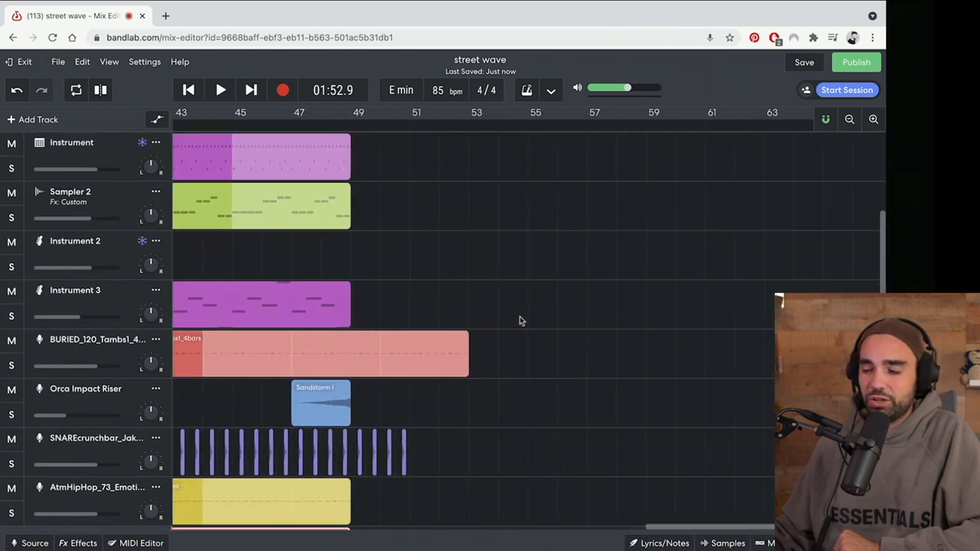
{"action": "scroll", "scroll_direction": "left", "scroll_amount": 3}
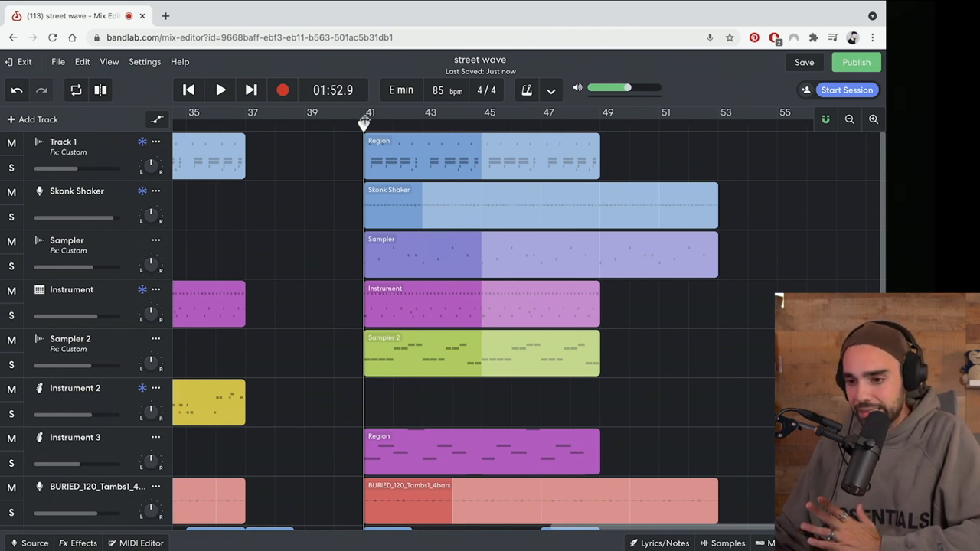
Solo Sampler 3 and play back its ending around bar 41.
{"action": "scroll", "scroll_direction": "down", "scroll_amount": 3}
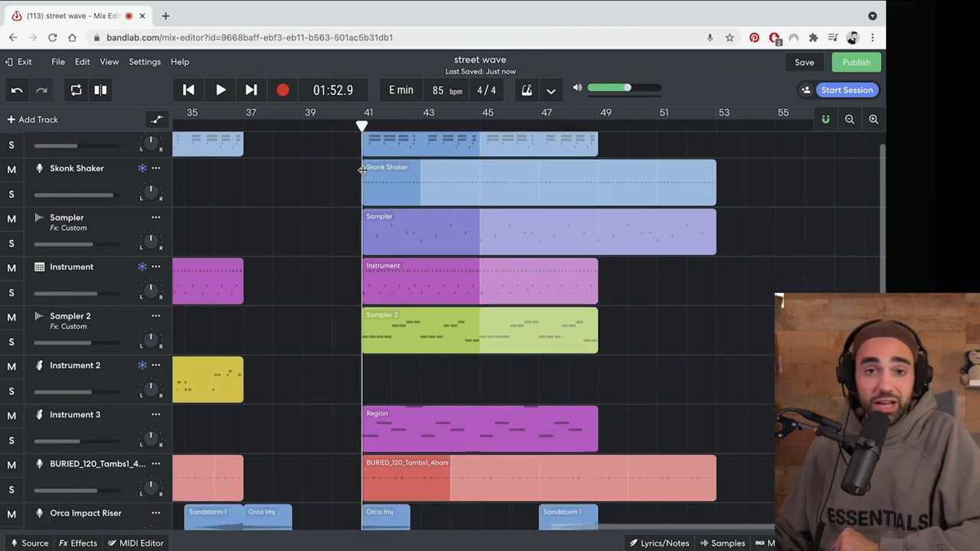
{"action": "scroll", "scroll_direction": "down", "scroll_amount": 3}
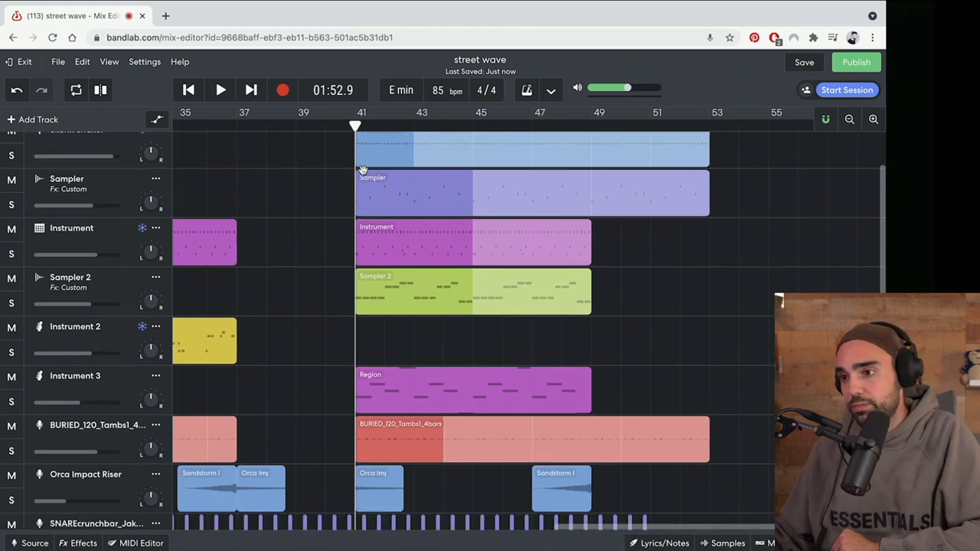
{"action": "mouse_move", "coordinate": [412, 303]}
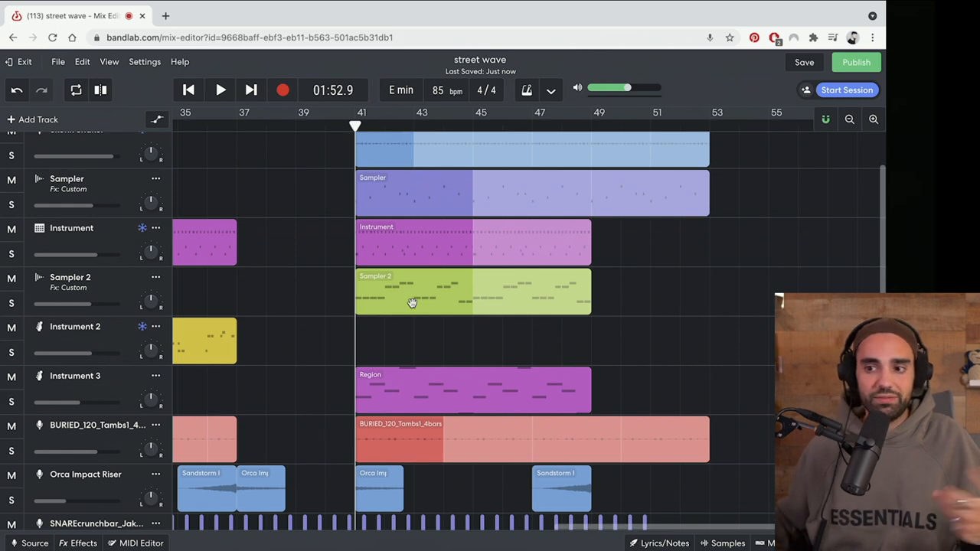
{"action": "scroll", "scroll_direction": "down", "scroll_amount": 3}
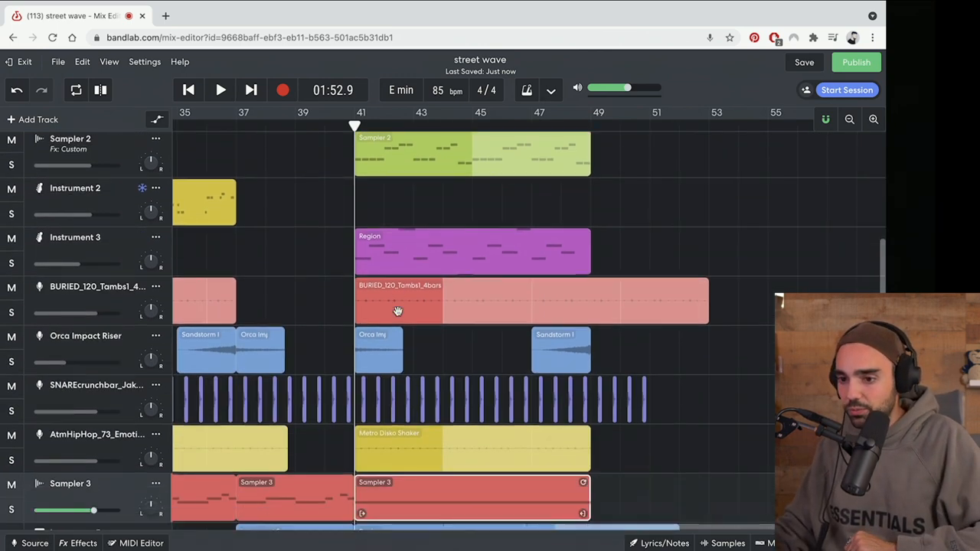
{"action": "scroll", "scroll_direction": "down", "scroll_amount": 3}
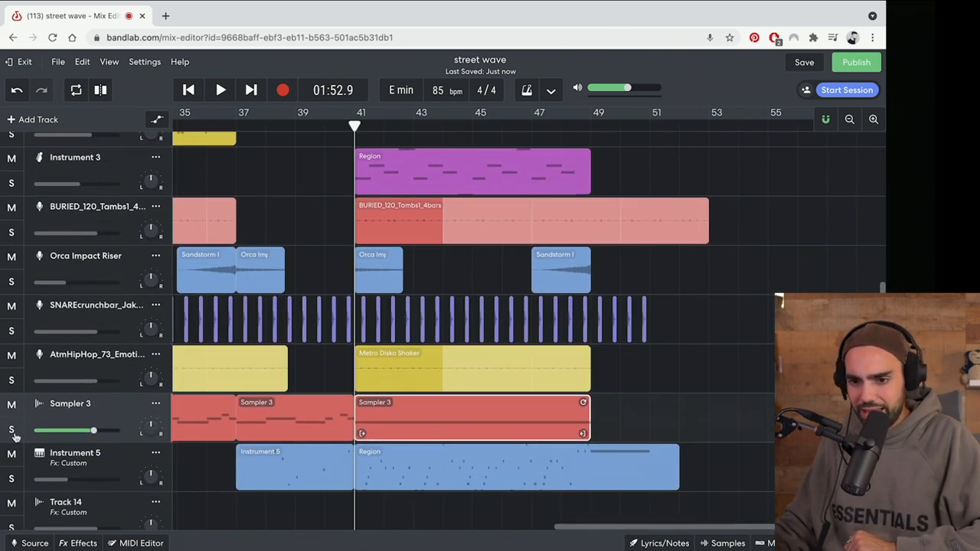
{"action": "left_click", "coordinate": [11, 429]}
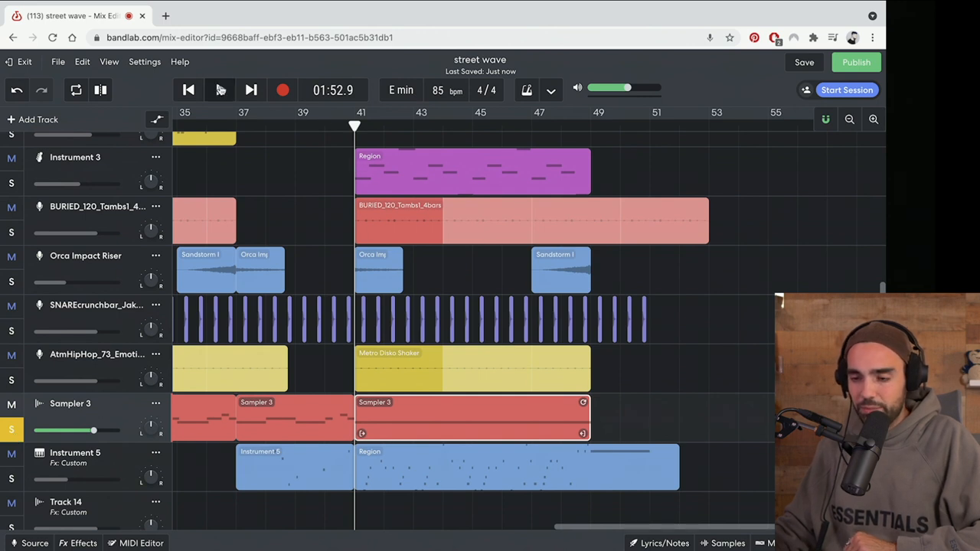
{"action": "left_click", "coordinate": [219, 89]}
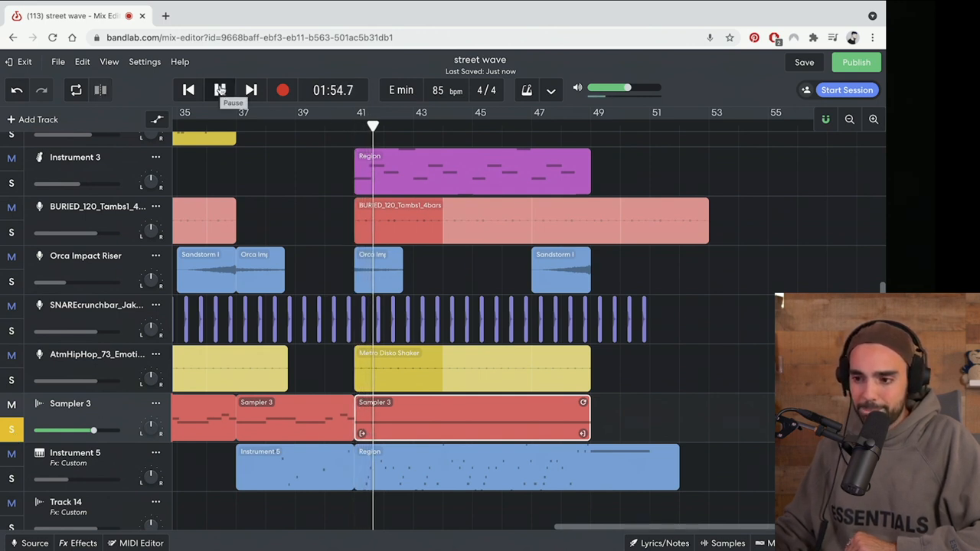
{"action": "left_click", "coordinate": [220, 90]}
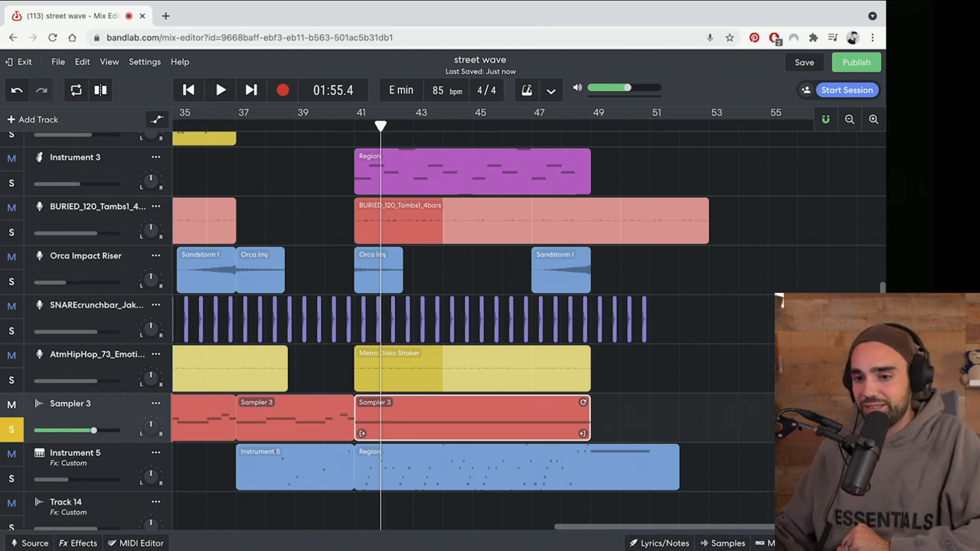
Show Sampler 3's effects chain and open the list of effects to add.
{"action": "left_click", "coordinate": [77, 543]}
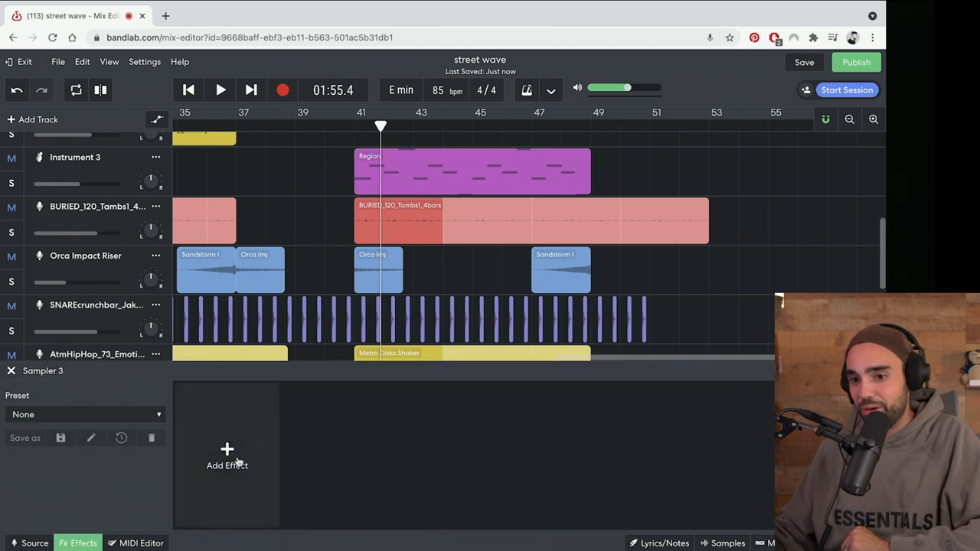
{"action": "left_click", "coordinate": [227, 456]}
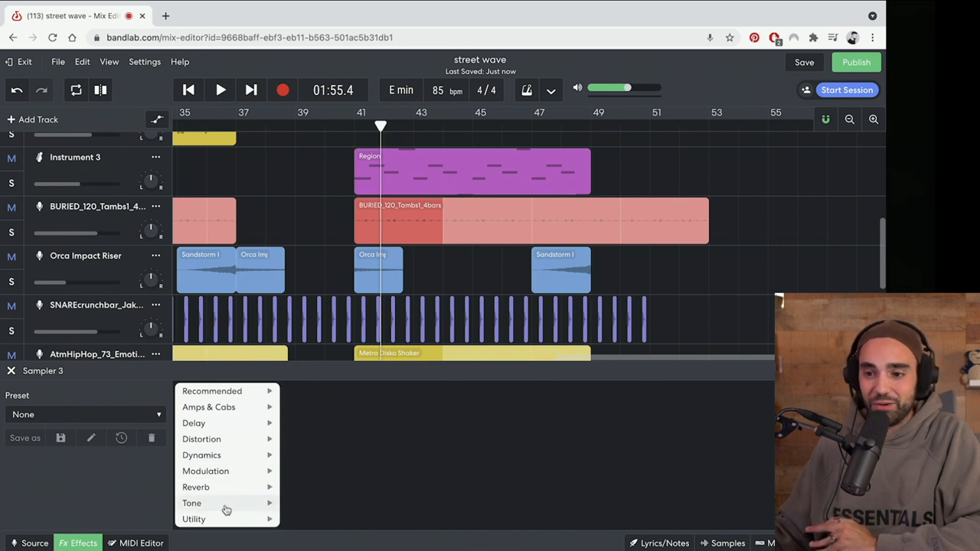
{"action": "mouse_move", "coordinate": [191, 503]}
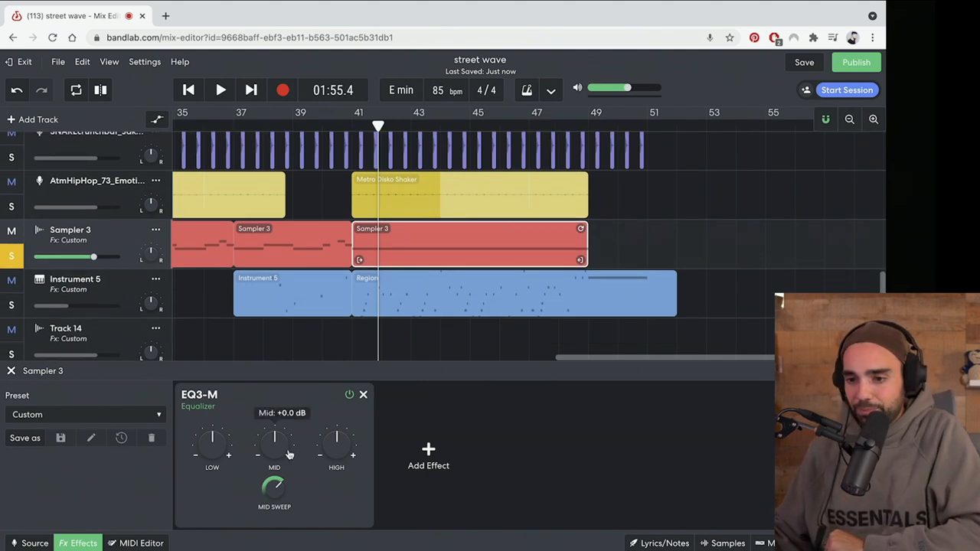
{"action": "mouse_move", "coordinate": [325, 295]}
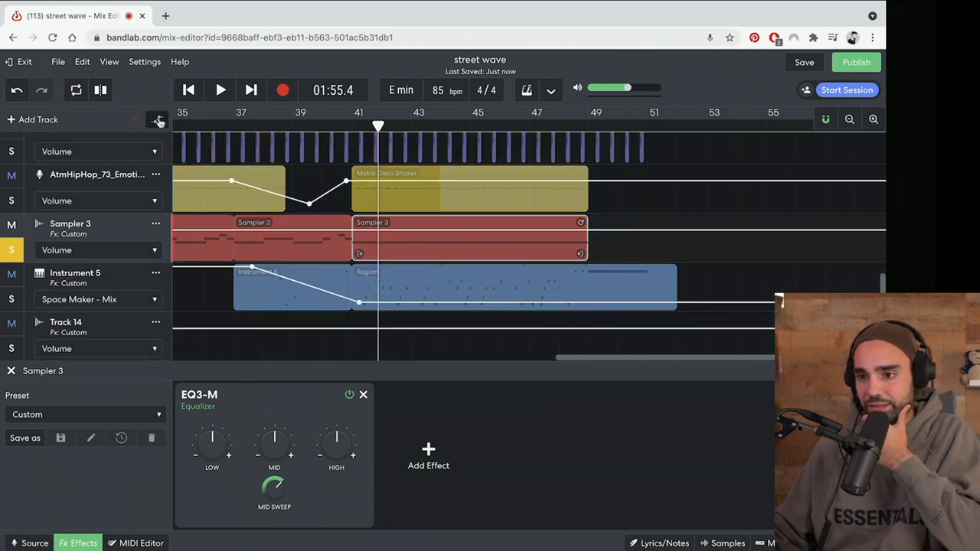
Automate Sampler 3's EQ3-M Mid gain to dip at bar 41, then bypass to compare.
{"action": "left_click", "coordinate": [98, 250]}
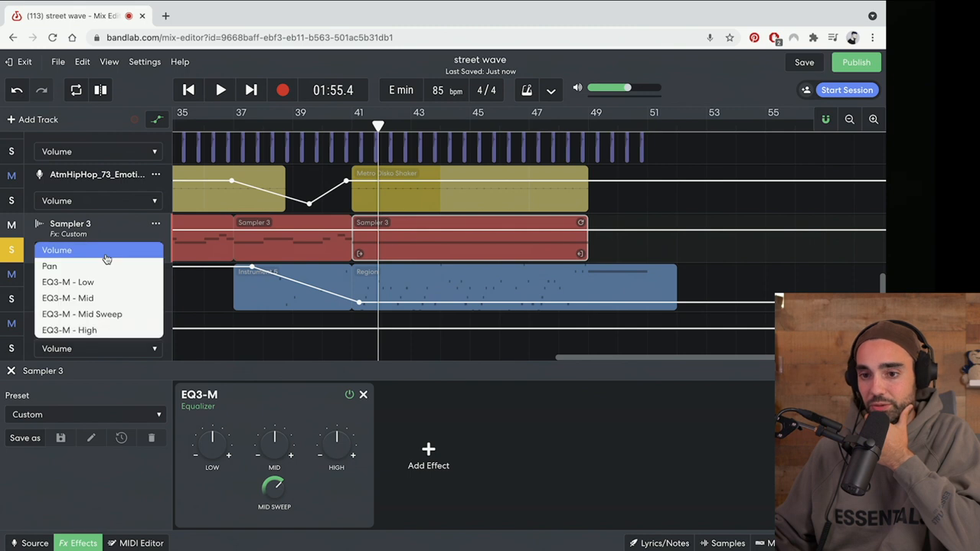
{"action": "mouse_move", "coordinate": [107, 298]}
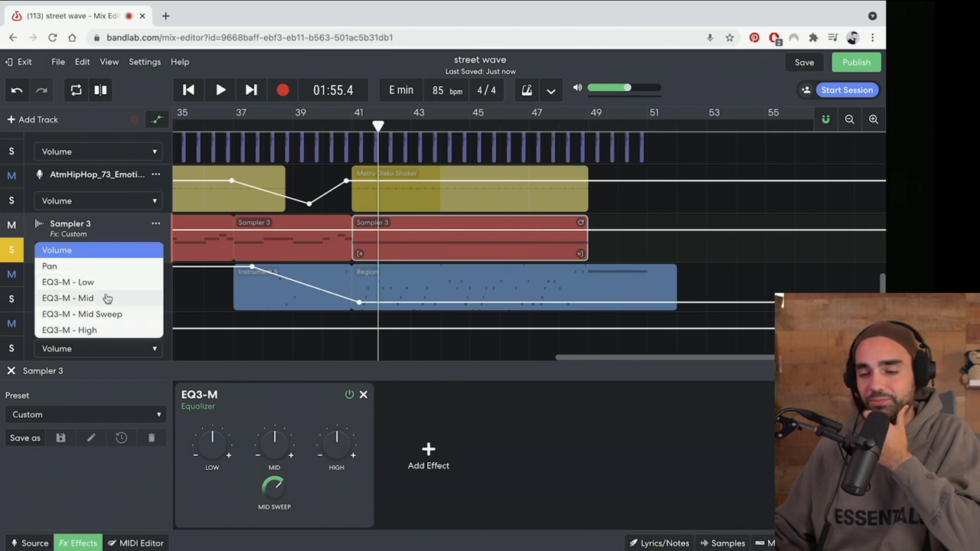
{"action": "left_click", "coordinate": [67, 297]}
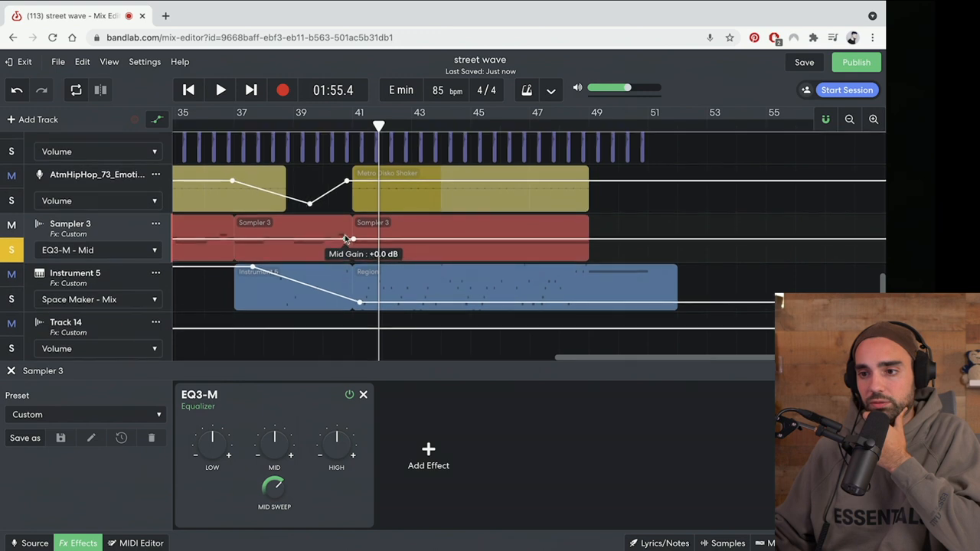
{"action": "left_click_drag", "start_coordinate": [349, 239], "coordinate": [590, 245]}
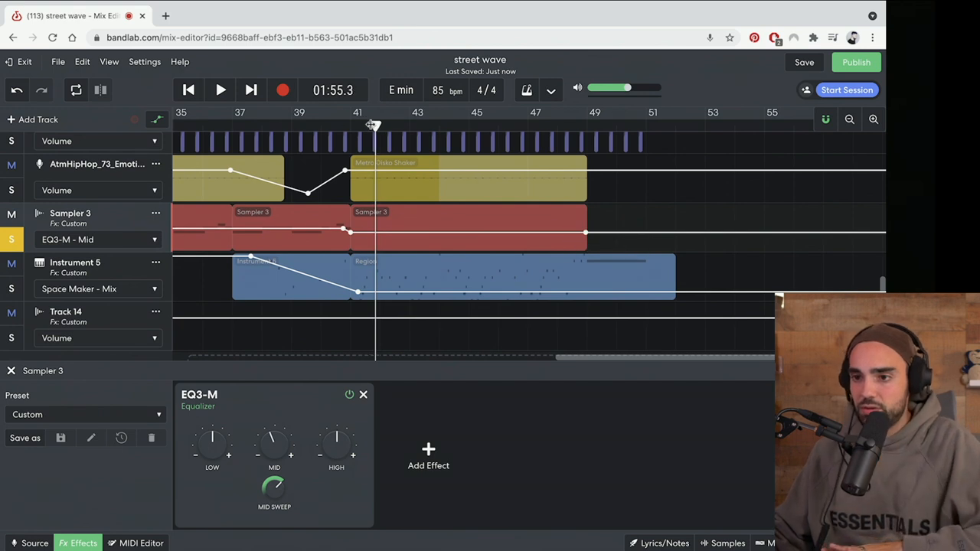
{"action": "left_click", "coordinate": [220, 90]}
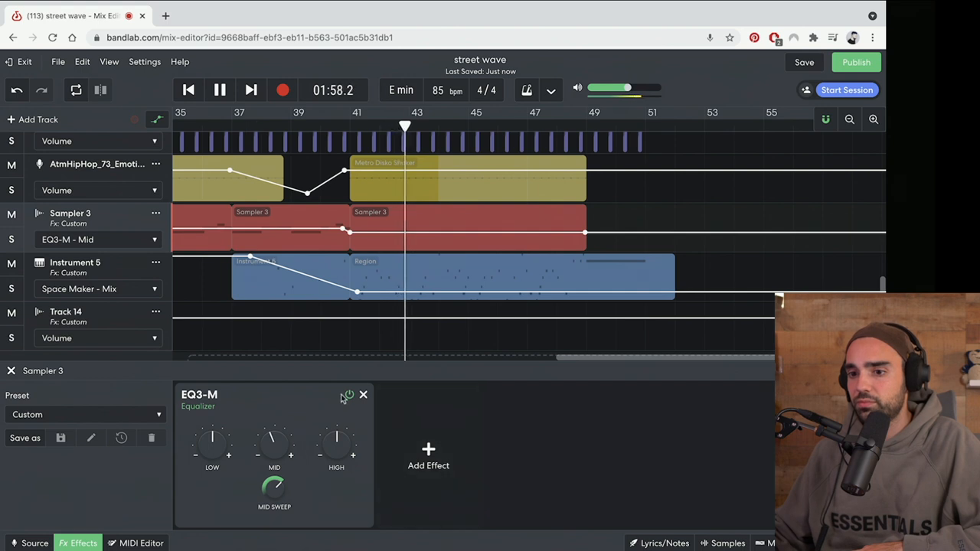
{"action": "left_click", "coordinate": [347, 395]}
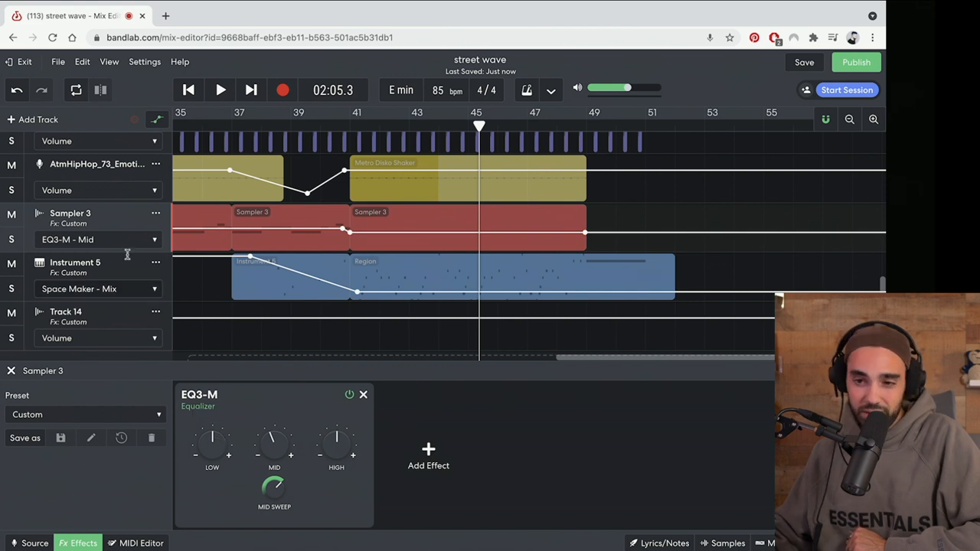
Cut the EQ3-M low band to about -3.8 dB and compare with and without.
{"action": "left_click", "coordinate": [97, 240]}
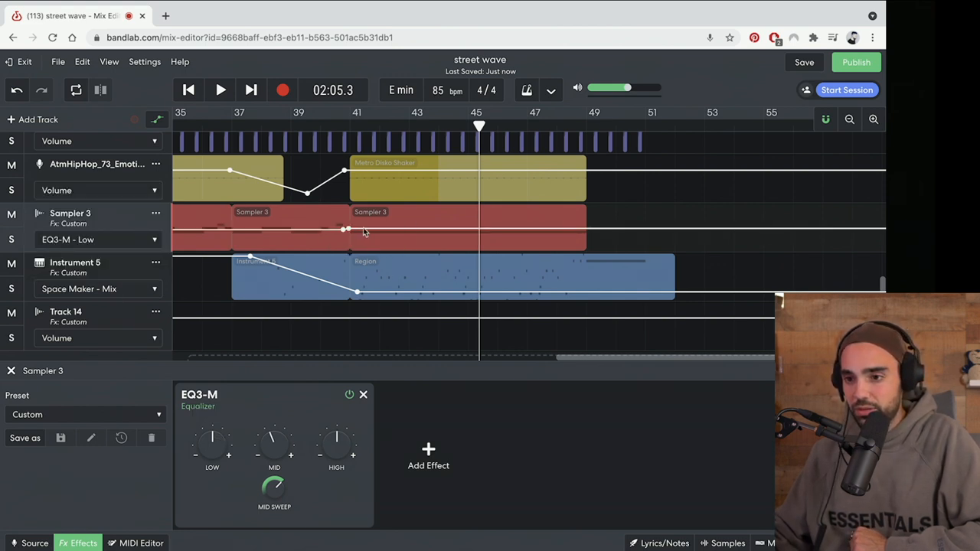
{"action": "mouse_move", "coordinate": [346, 229]}
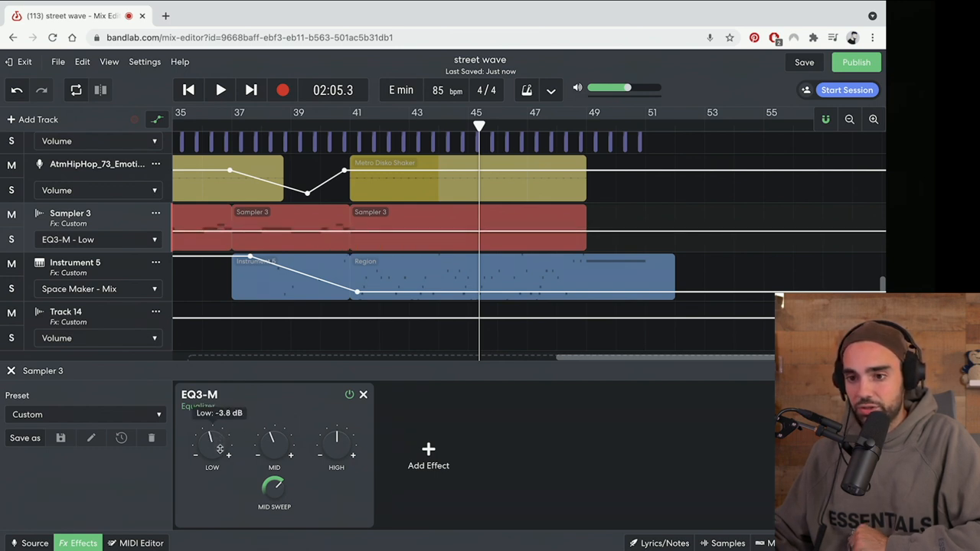
{"action": "left_click", "coordinate": [337, 126]}
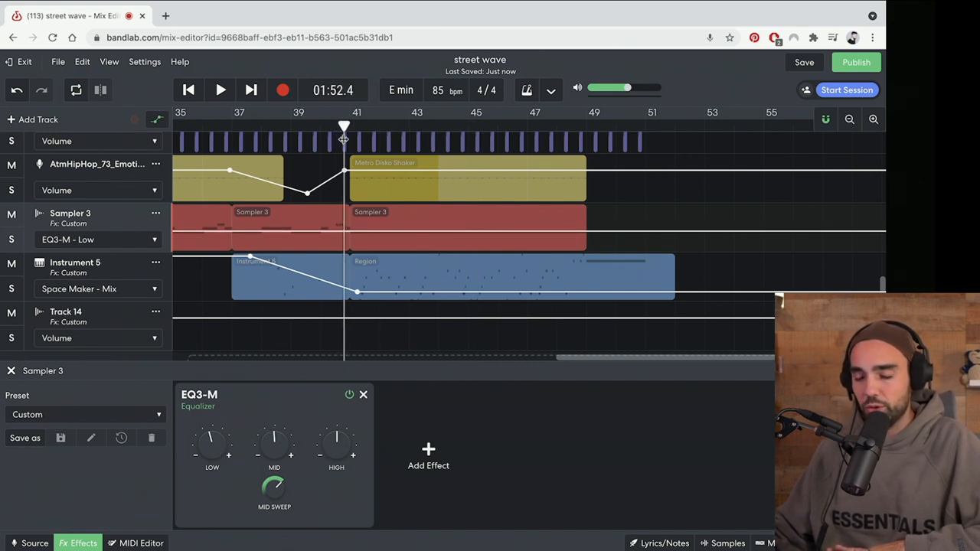
{"action": "left_click", "coordinate": [220, 90]}
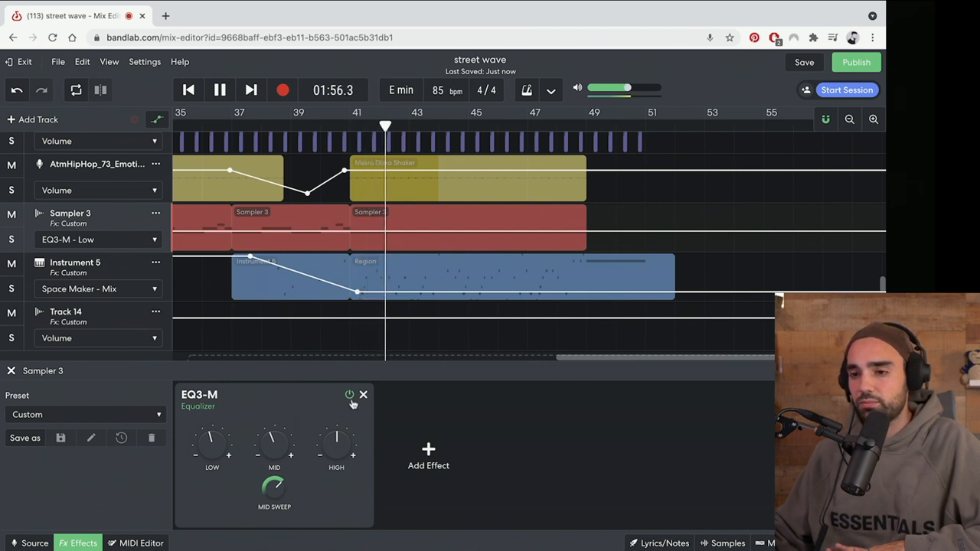
{"action": "left_click", "coordinate": [349, 395]}
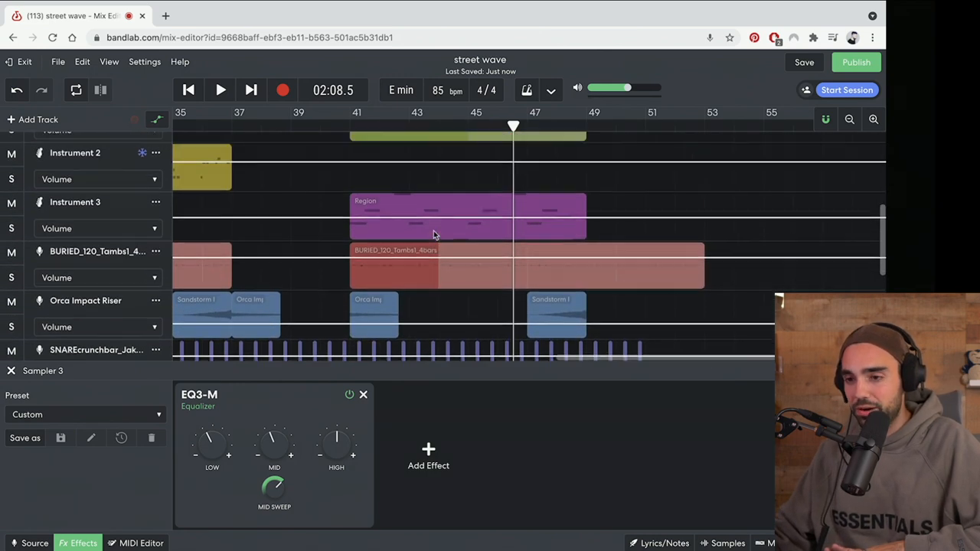
Automate the Sampler track's EQ3-M Mid gain to drop to -22.1 dB at bar 41.
{"action": "scroll", "scroll_direction": "up", "scroll_amount": 3}
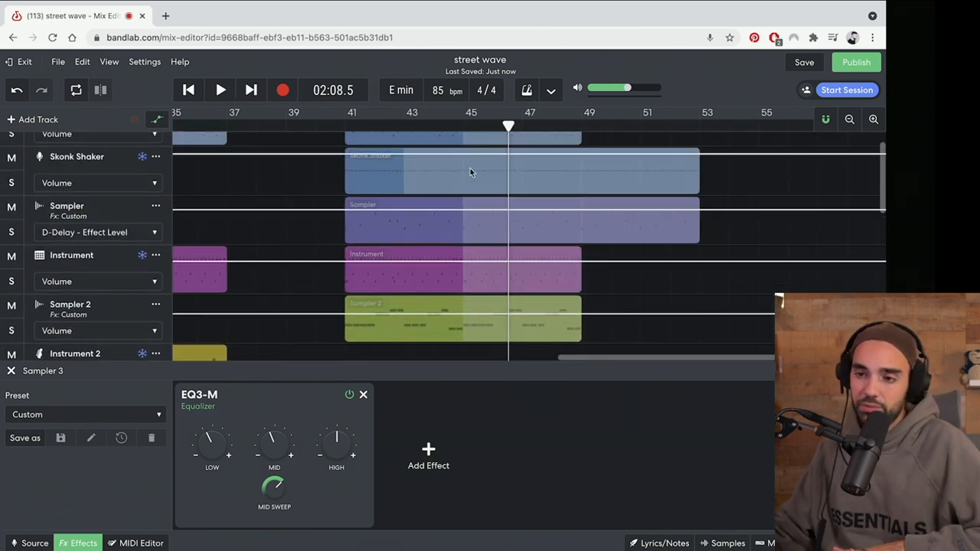
{"action": "left_click", "coordinate": [346, 125]}
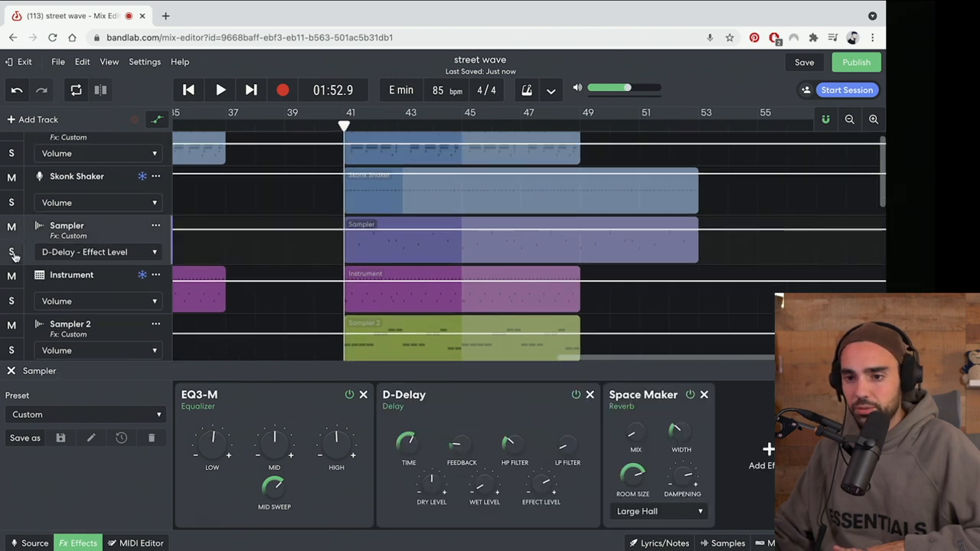
{"action": "left_click", "coordinate": [220, 90]}
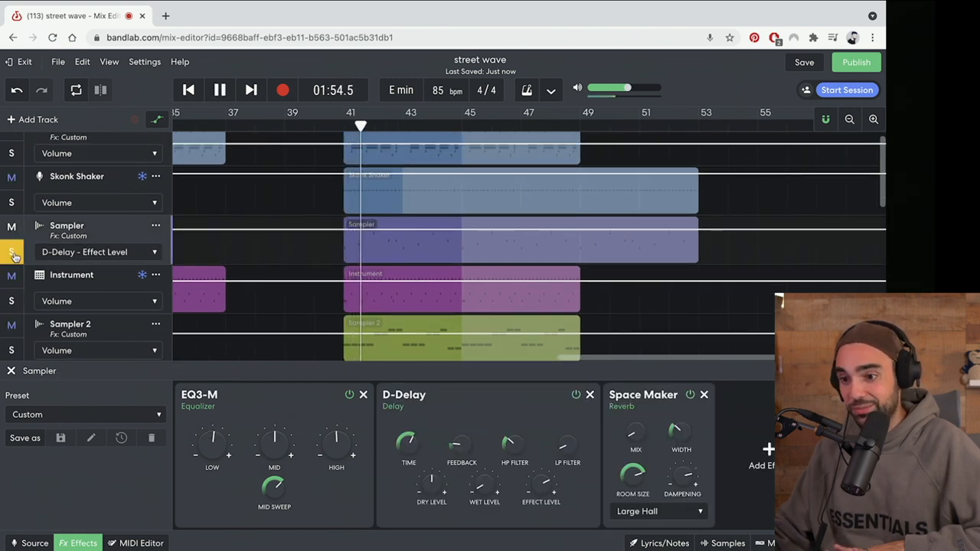
{"action": "left_click", "coordinate": [220, 90]}
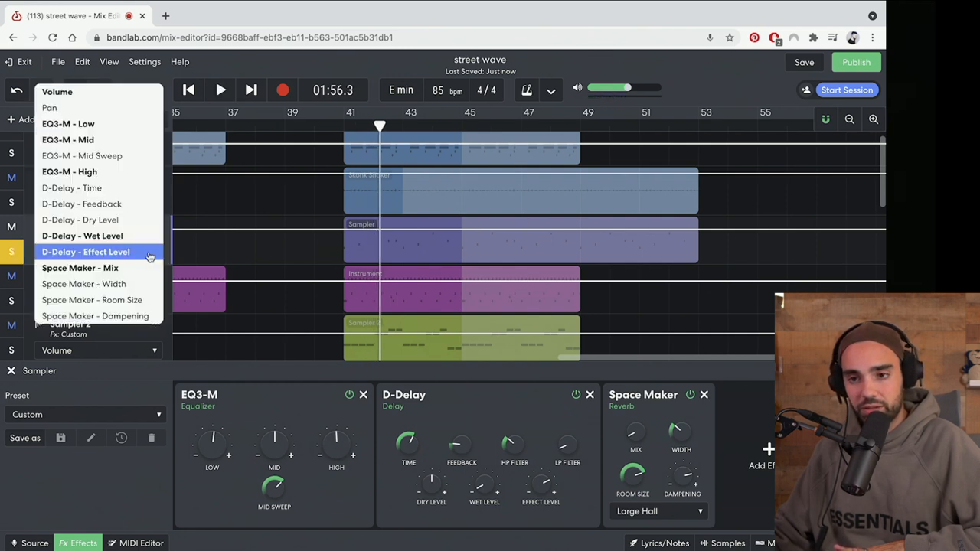
{"action": "left_click", "coordinate": [67, 140]}
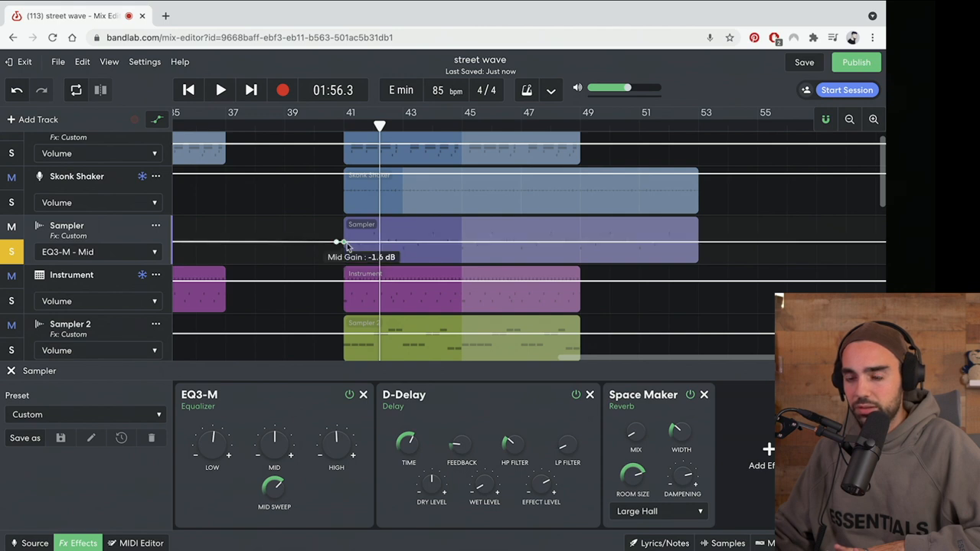
{"action": "left_click_drag", "start_coordinate": [335, 242], "coordinate": [345, 255]}
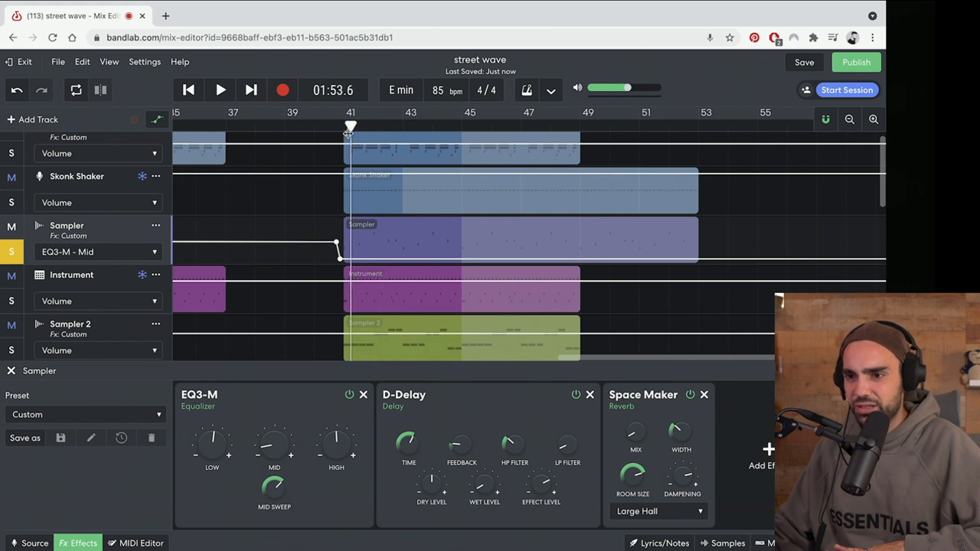
{"action": "left_click", "coordinate": [220, 90]}
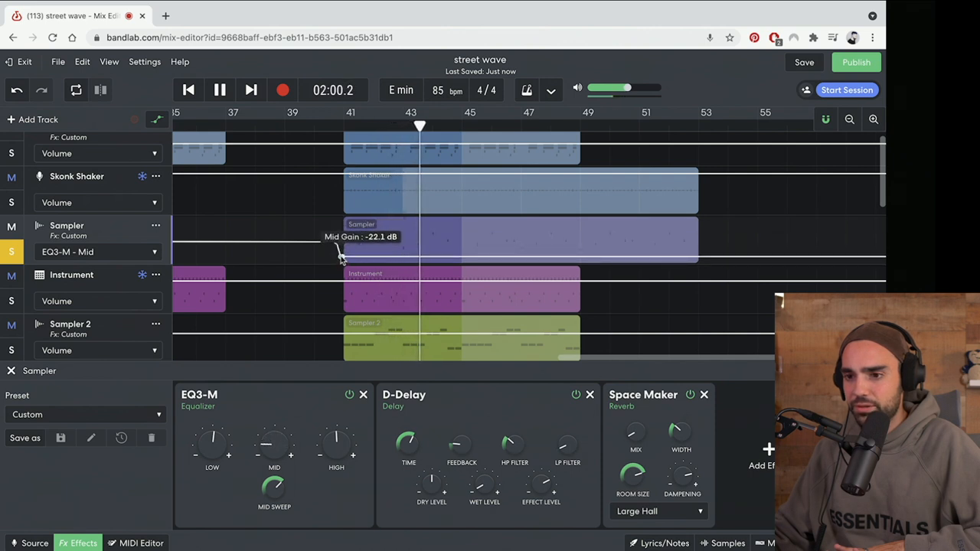
Switch the Sampler lane to EQ3-M Low and drop it to -15.8 dB before bar 41.
{"action": "left_click", "coordinate": [98, 252]}
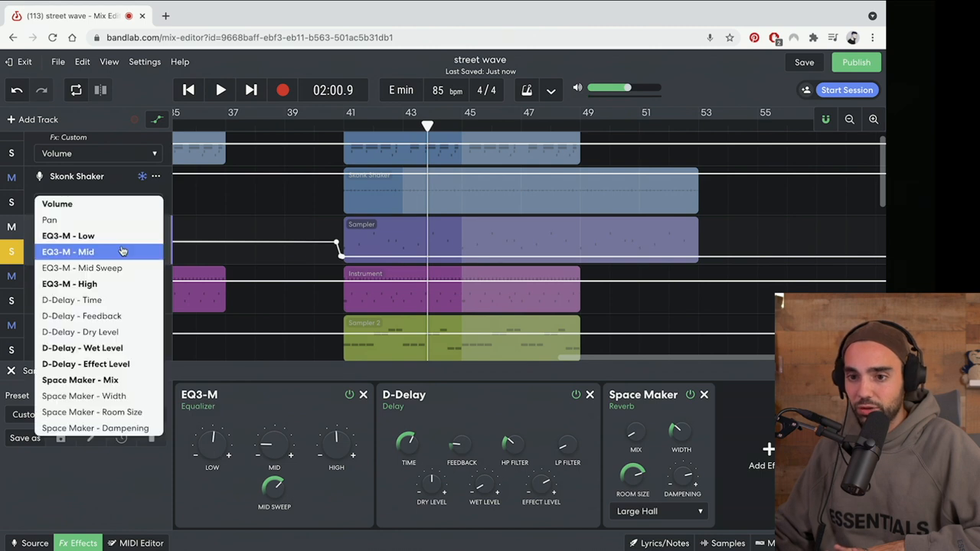
{"action": "left_click", "coordinate": [68, 236]}
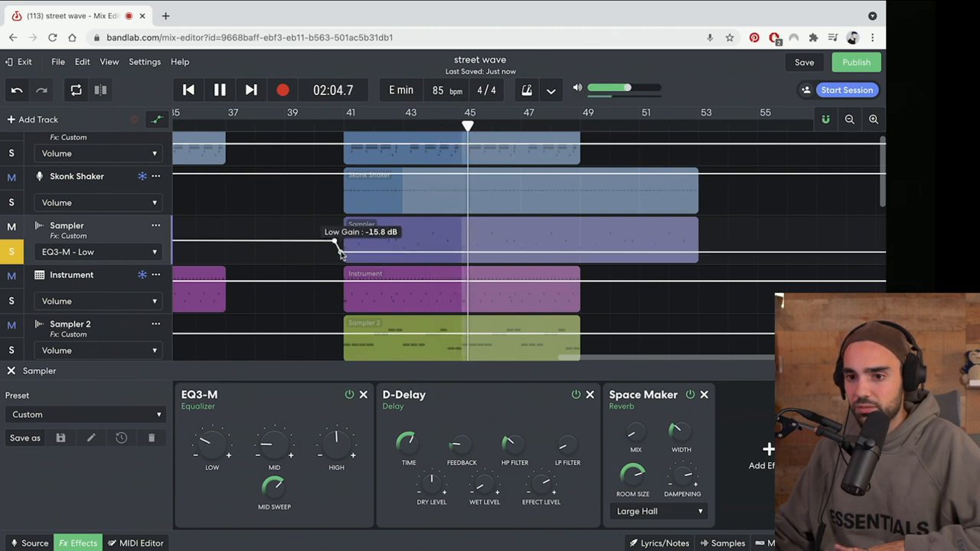
{"action": "left_click", "coordinate": [219, 89]}
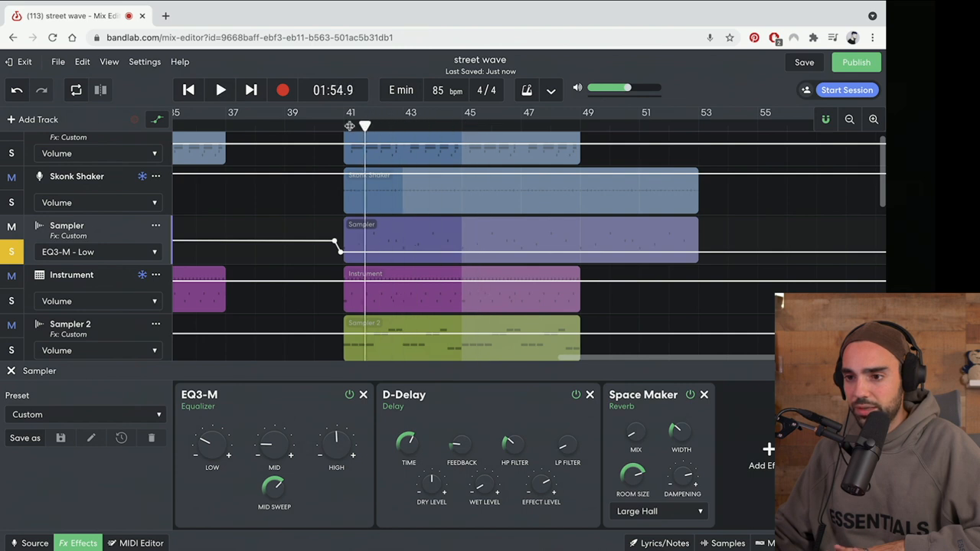
{"action": "left_click", "coordinate": [220, 89]}
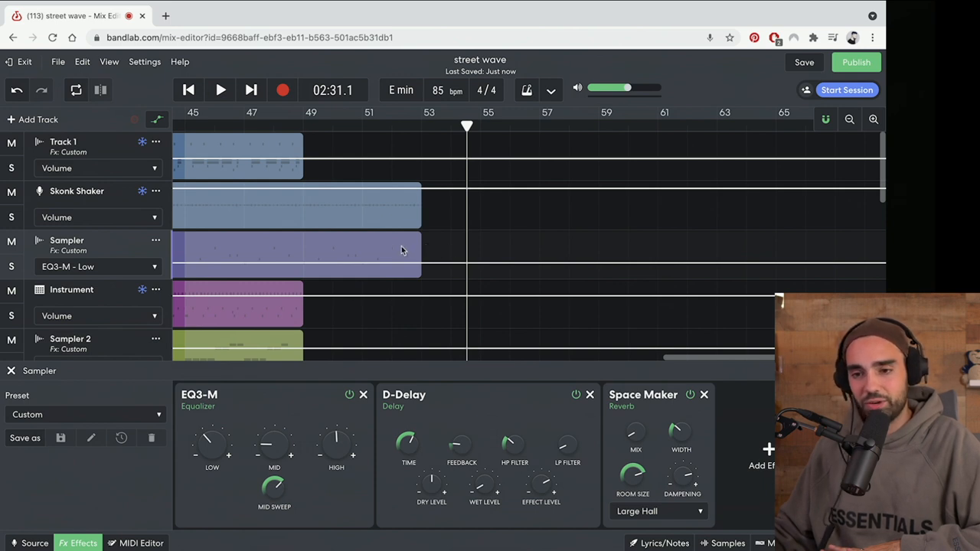
Play the ending from bar 49 and add two Space Maker Mix points near bars 51–53.
{"action": "left_click", "coordinate": [304, 127]}
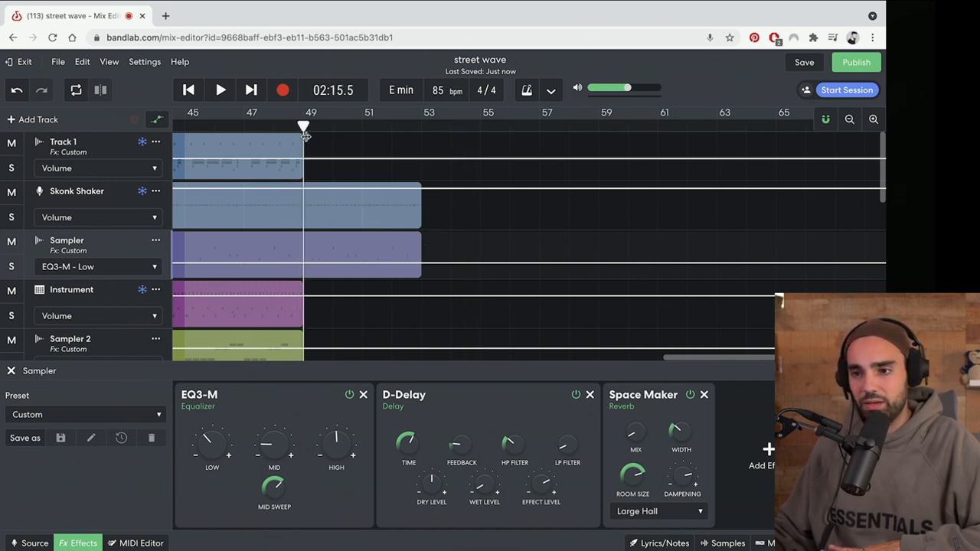
{"action": "left_click", "coordinate": [220, 89]}
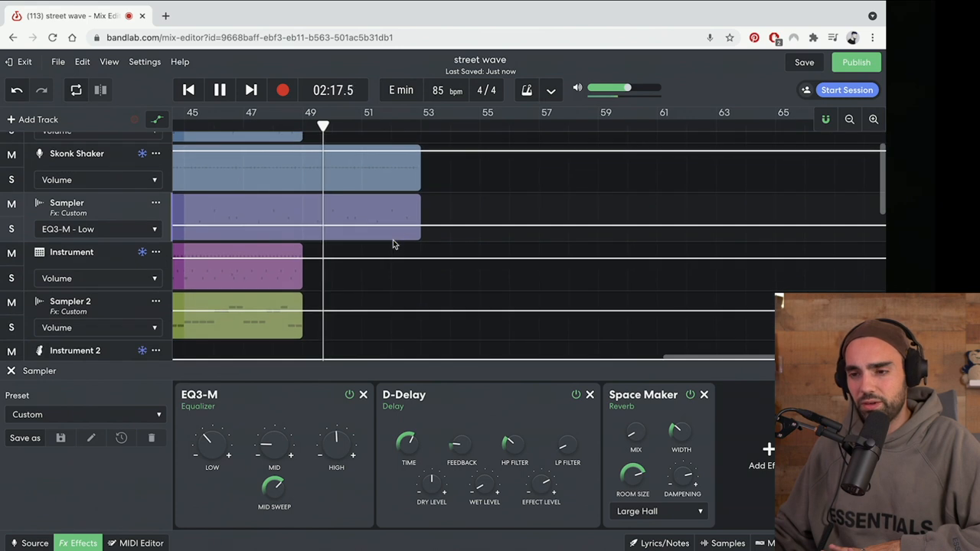
{"action": "left_click", "coordinate": [98, 229]}
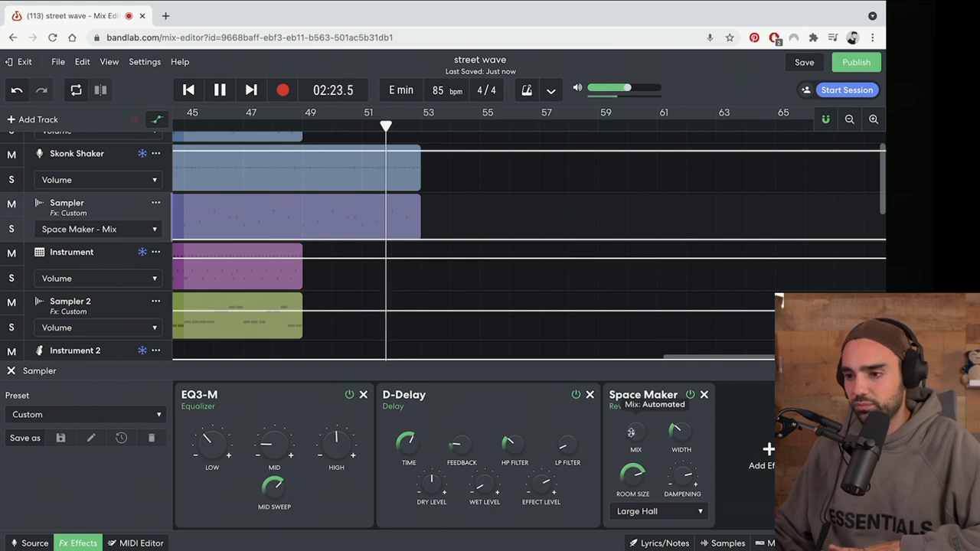
{"action": "left_click", "coordinate": [219, 90]}
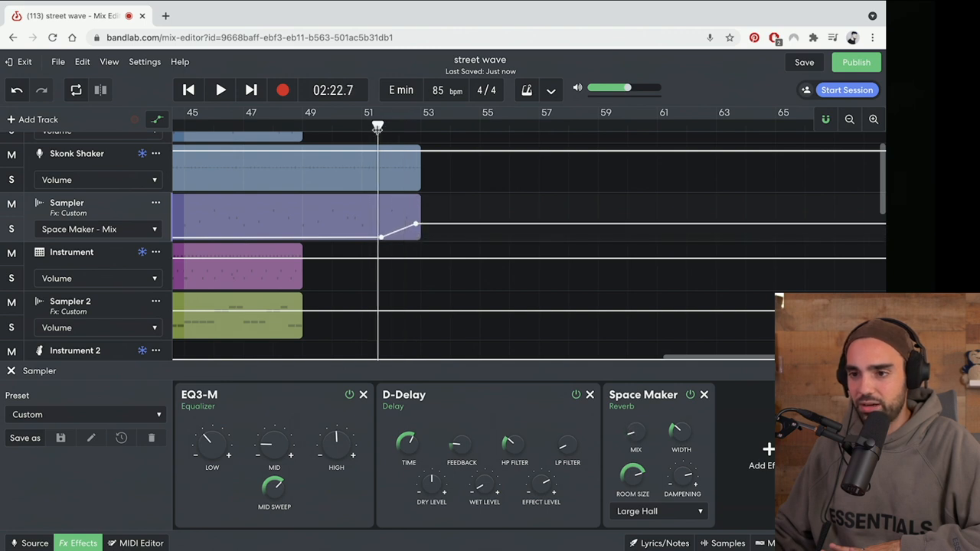
{"action": "left_click", "coordinate": [219, 90]}
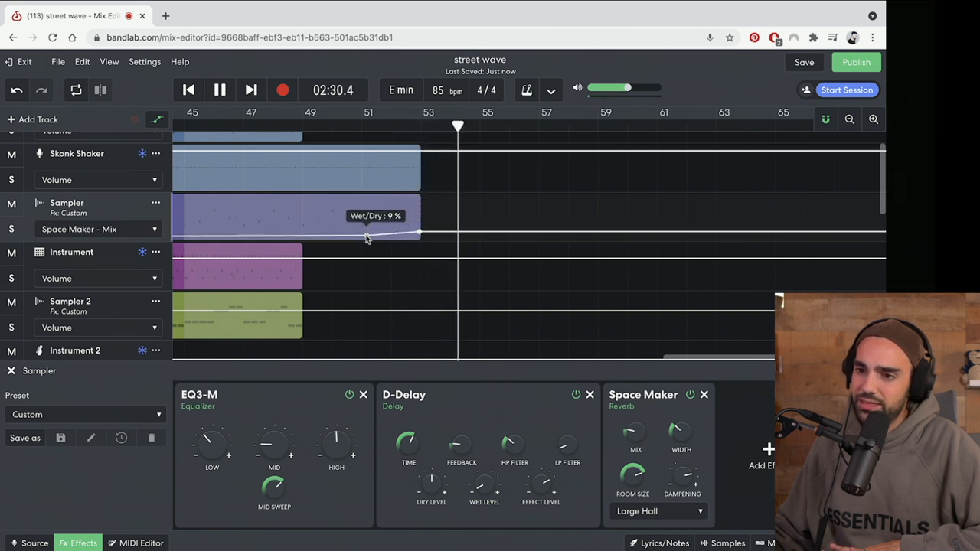
Set the reverb mix points to 9% and 12%, audition the ending, and close effects.
{"action": "left_click_drag", "start_coordinate": [366, 234], "coordinate": [420, 239]}
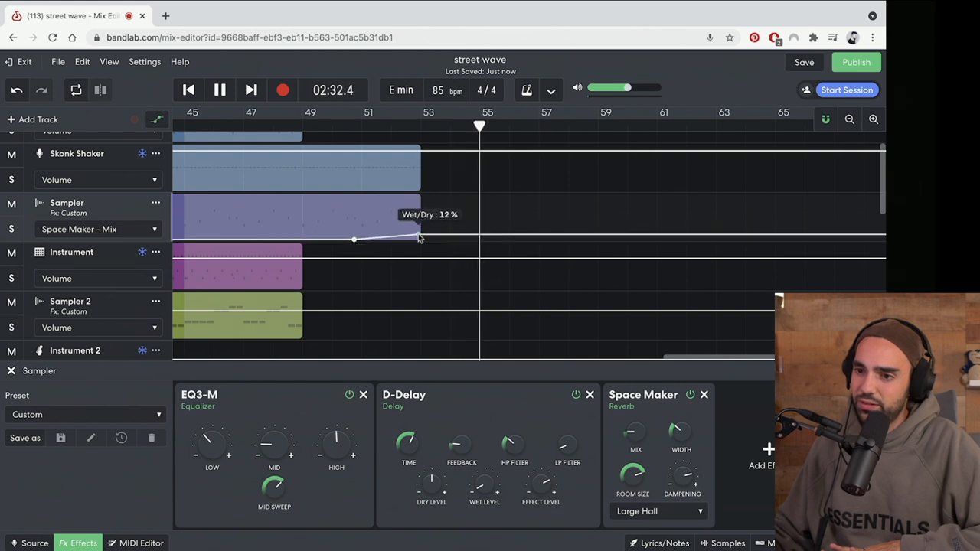
{"action": "left_click", "coordinate": [360, 112]}
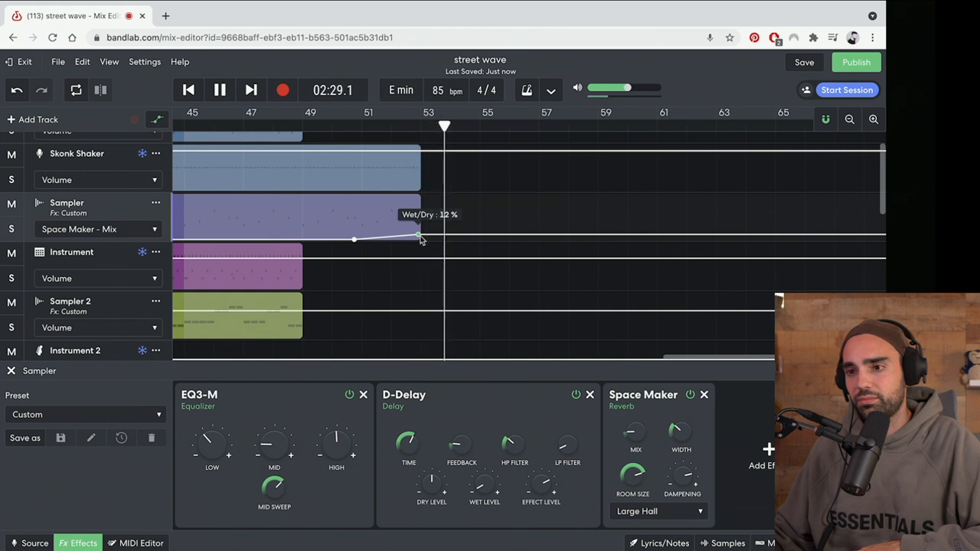
{"action": "left_click", "coordinate": [220, 89]}
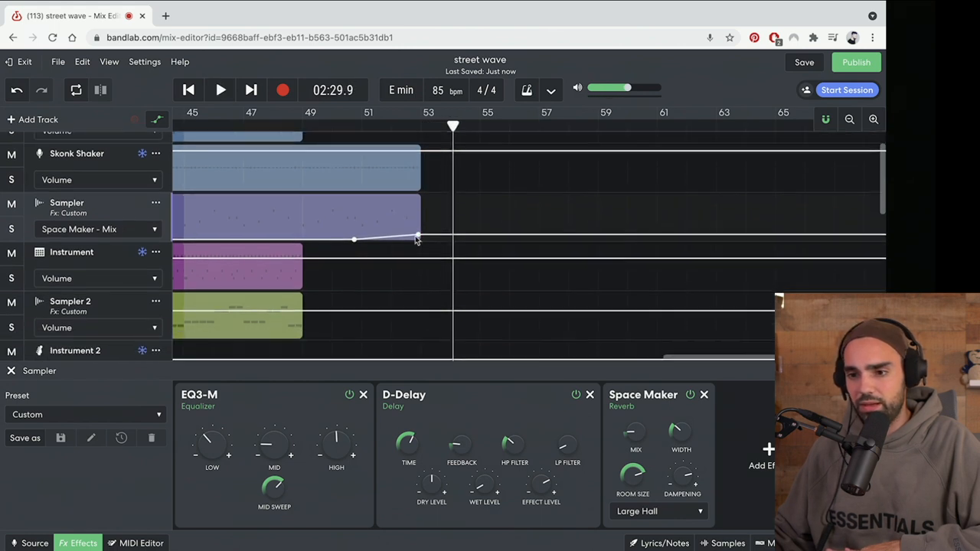
{"action": "left_click", "coordinate": [220, 90]}
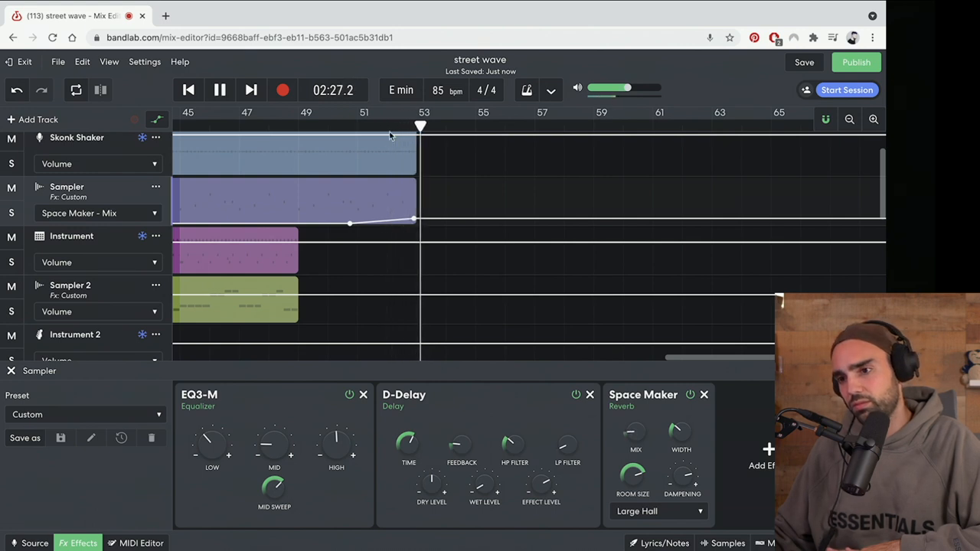
{"action": "left_click", "coordinate": [220, 90]}
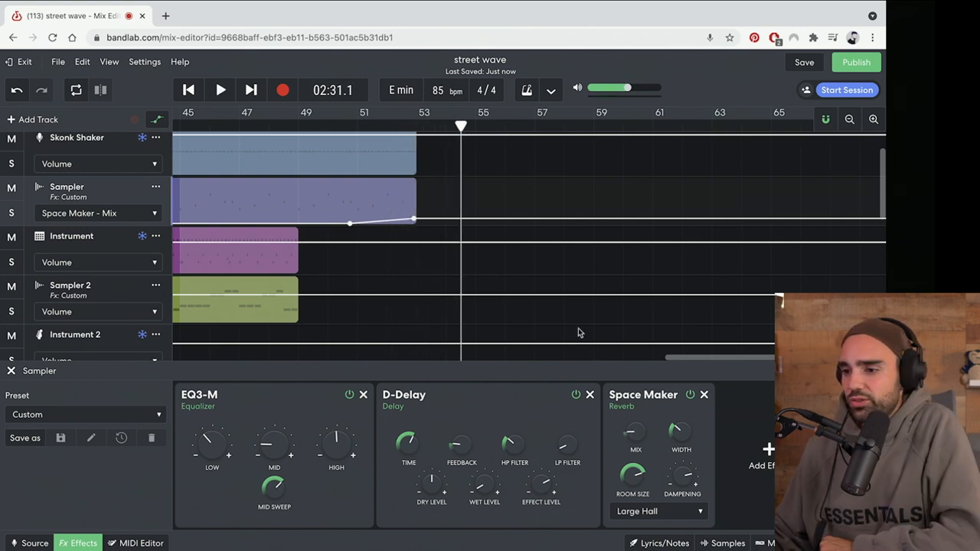
{"action": "left_click", "coordinate": [77, 543]}
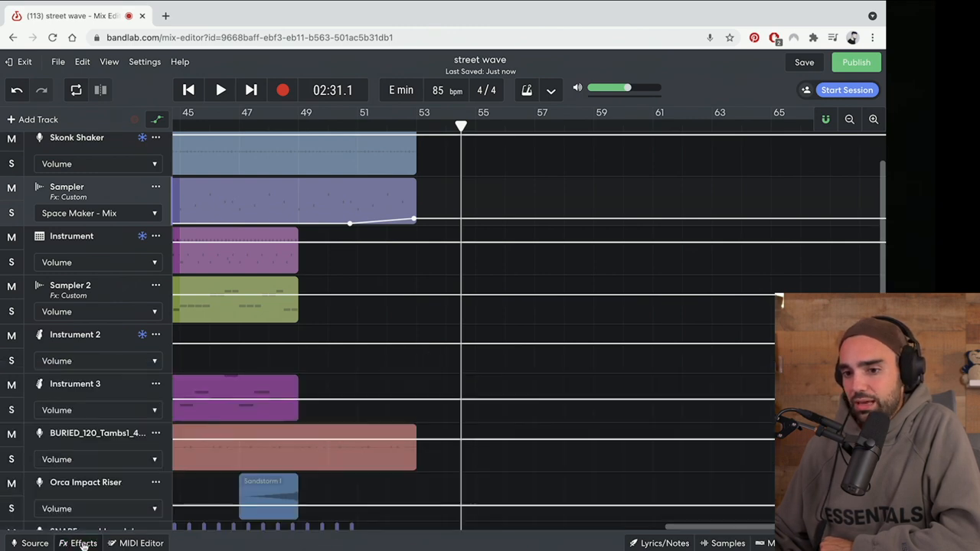
Review the arrangement and play it back from around bar 19.
{"action": "scroll", "scroll_direction": "left", "scroll_amount": 3}
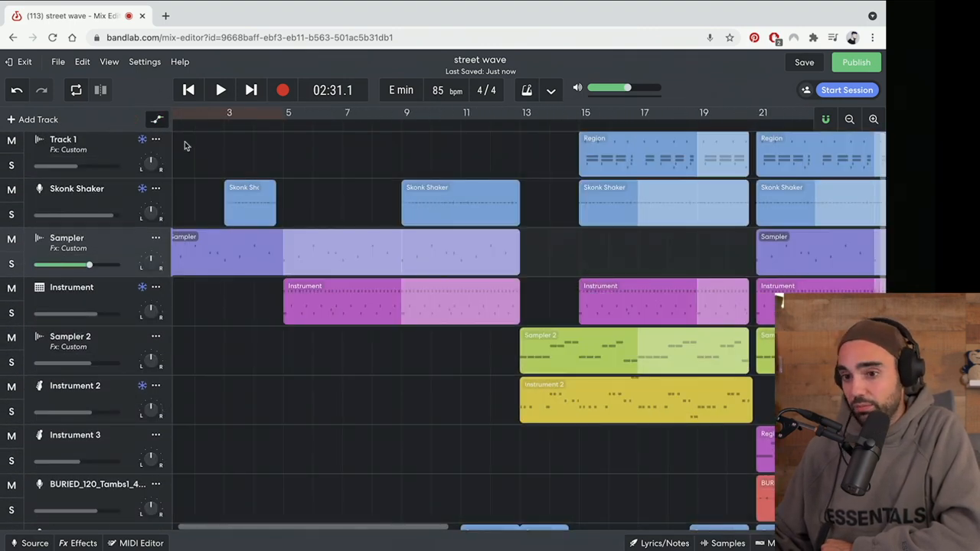
{"action": "scroll", "scroll_direction": "right", "scroll_amount": 3}
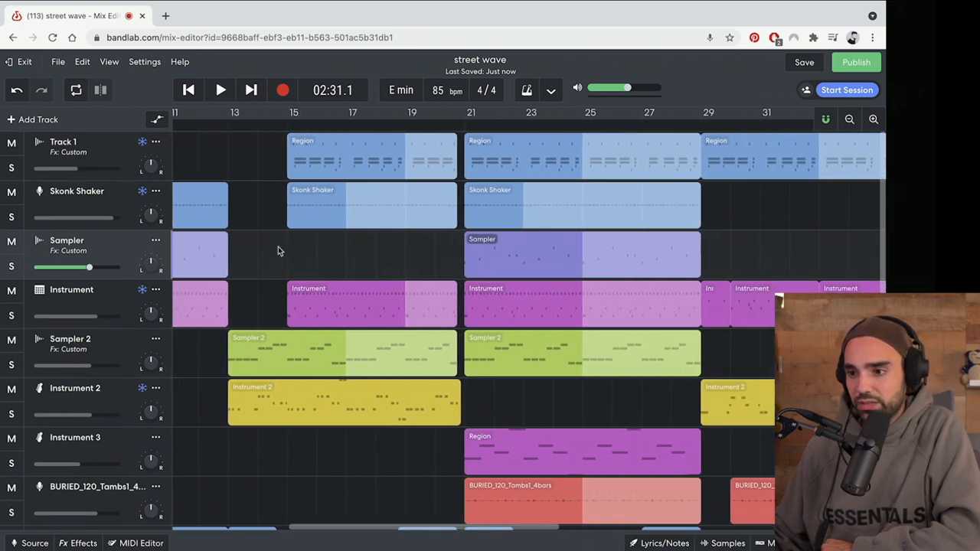
{"action": "scroll", "scroll_direction": "right", "scroll_amount": 3}
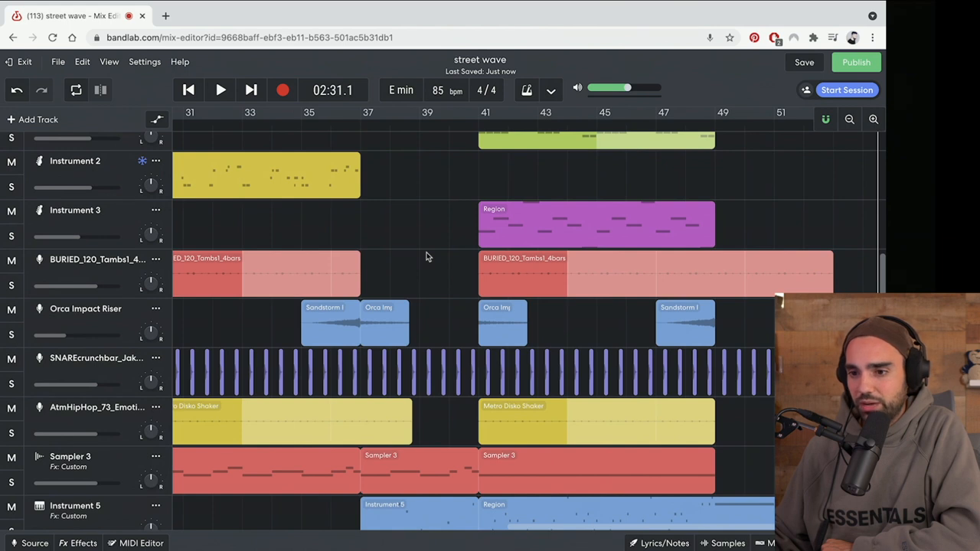
{"action": "scroll", "scroll_direction": "left", "scroll_amount": 3}
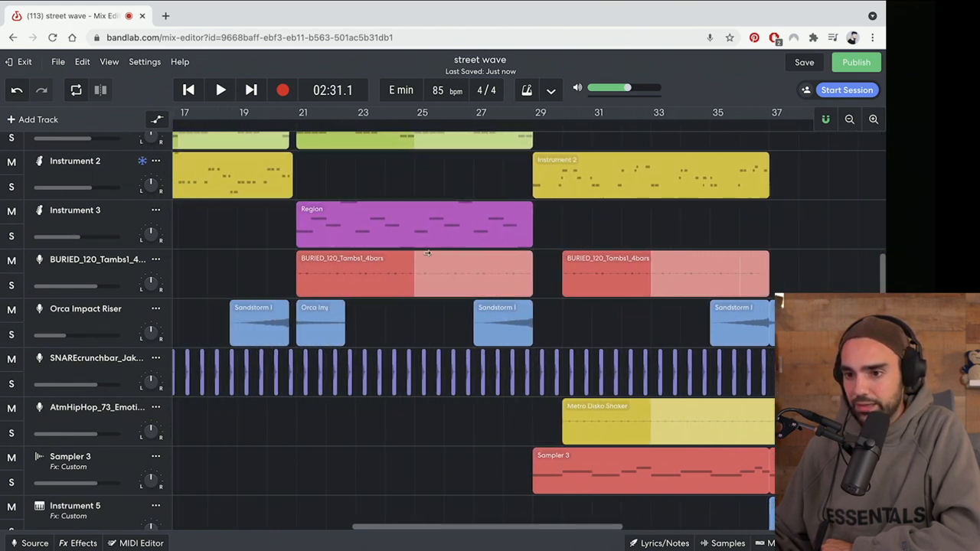
{"action": "scroll", "scroll_direction": "left", "scroll_amount": 3}
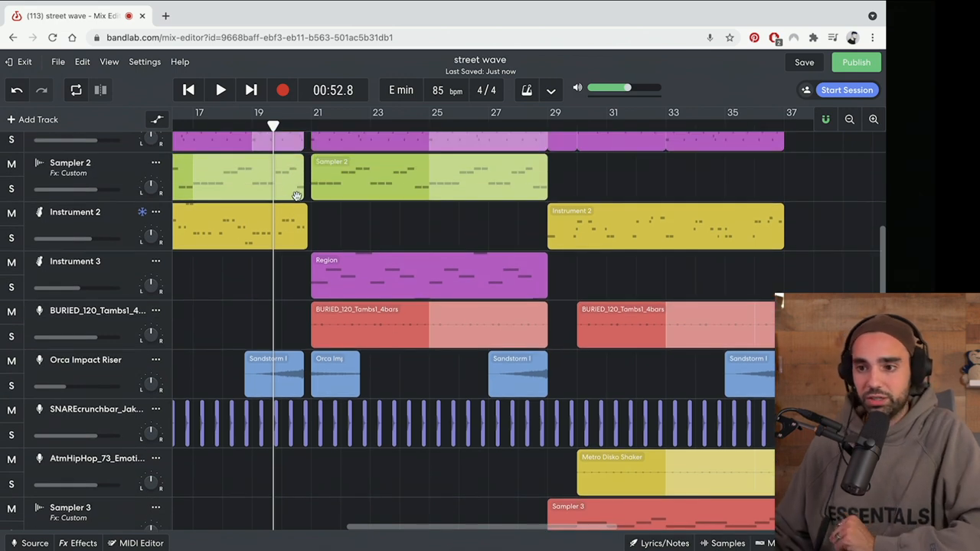
{"action": "left_click", "coordinate": [220, 90]}
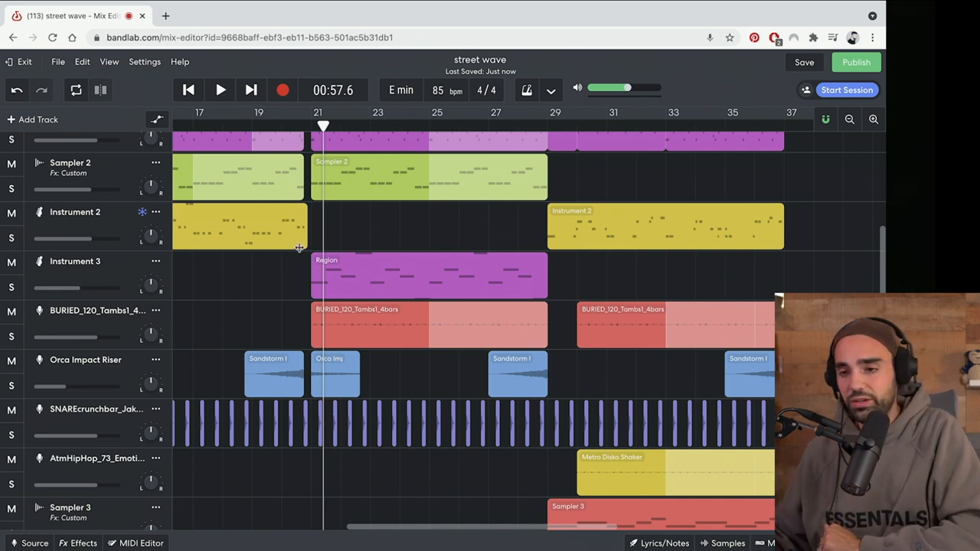
Save the street wave mix as a new revision.
{"action": "scroll", "scroll_direction": "up", "scroll_amount": 3}
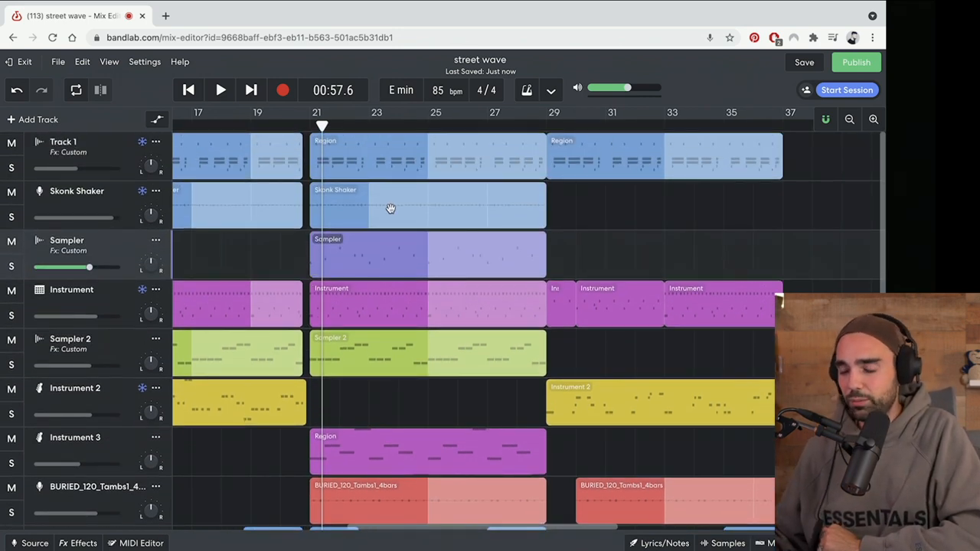
{"action": "scroll", "scroll_direction": "left", "scroll_amount": 3}
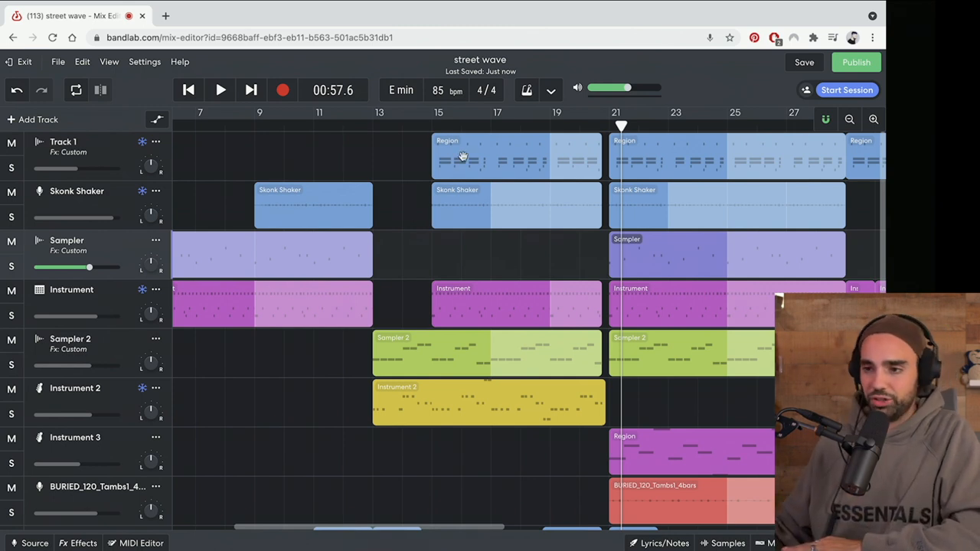
{"action": "scroll", "scroll_direction": "right", "scroll_amount": 3}
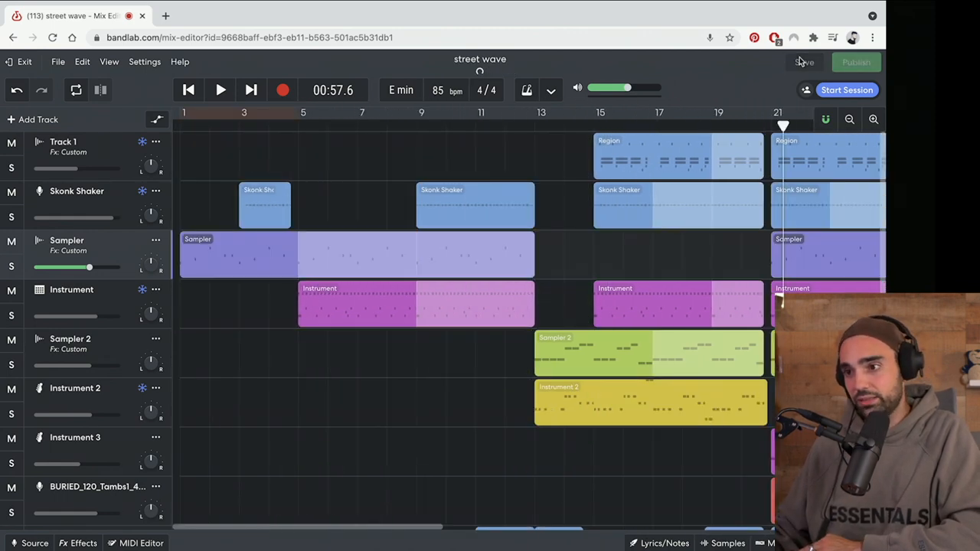
{"action": "left_click", "coordinate": [804, 62]}
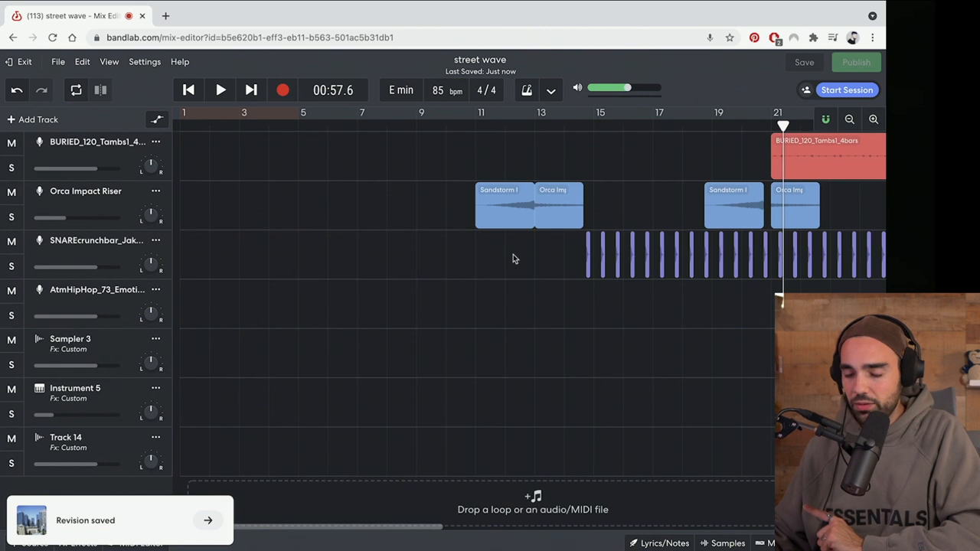
{"action": "scroll", "scroll_direction": "right", "scroll_amount": 3}
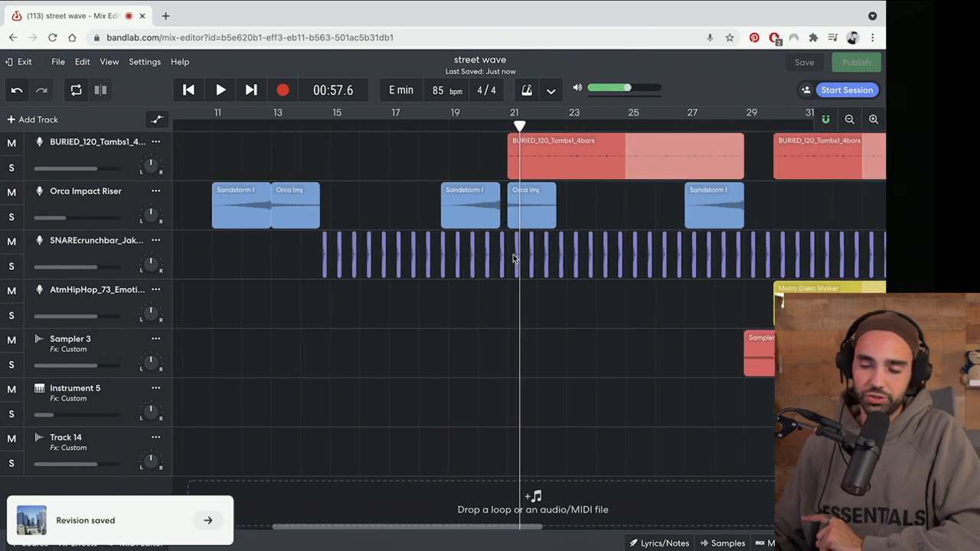